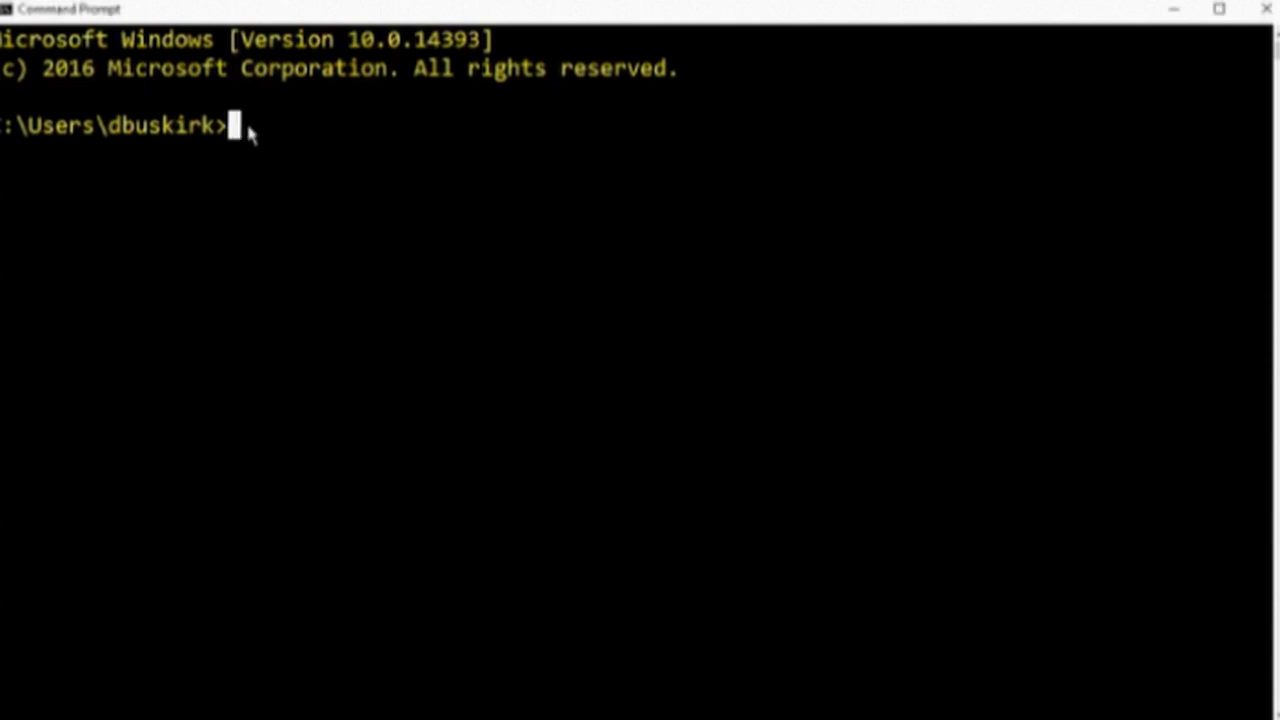
- Run pbiviz new CorrelationDemo -t rvisual to scaffold the R-based visual project
type("p")
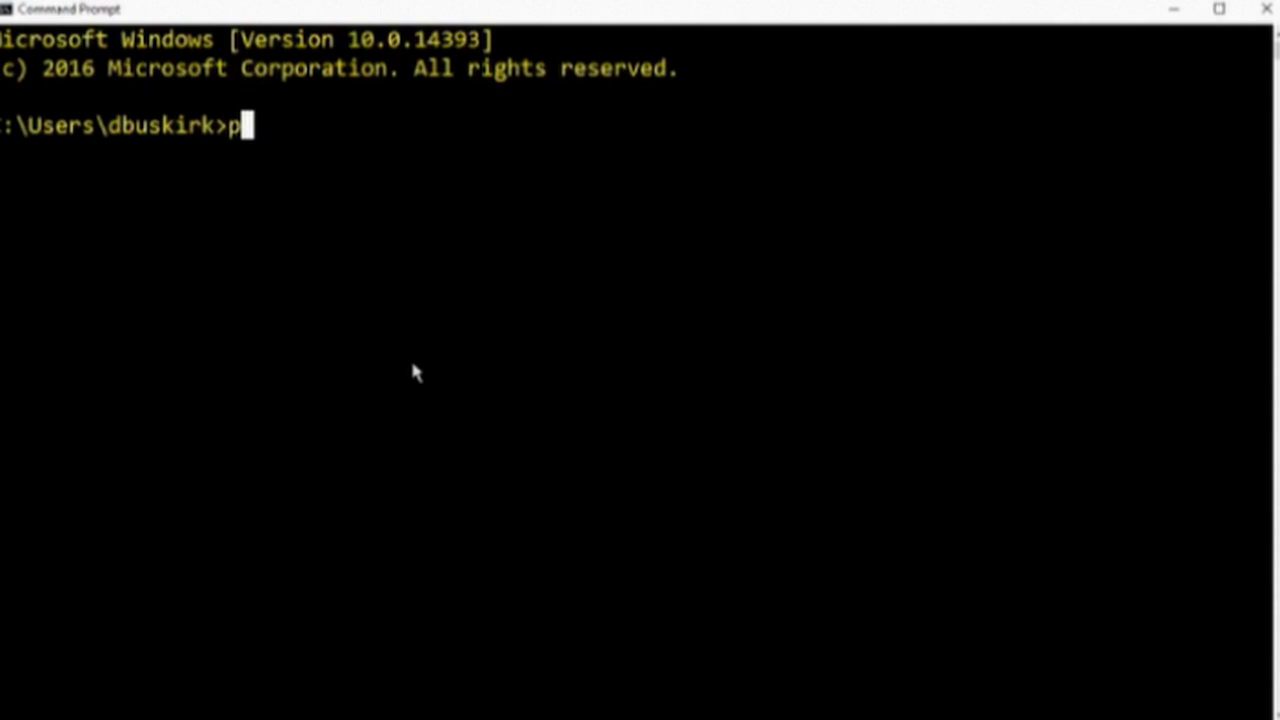
type("biv")
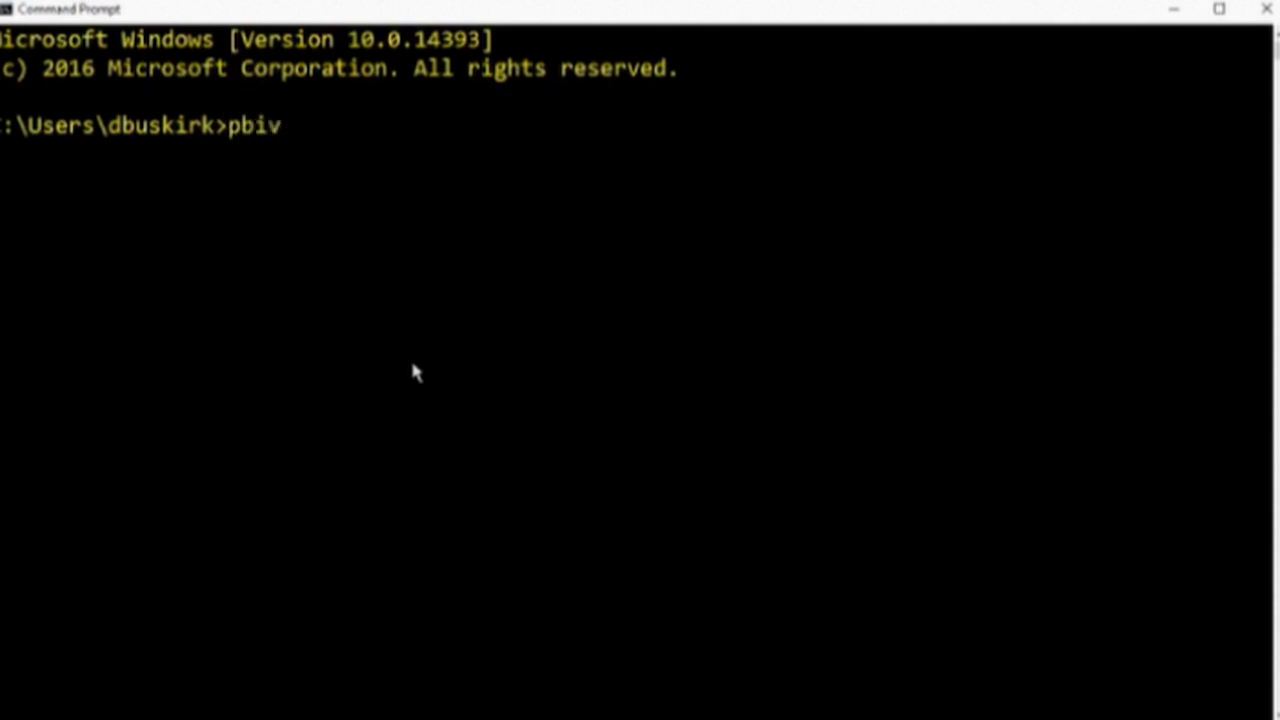
type("i")
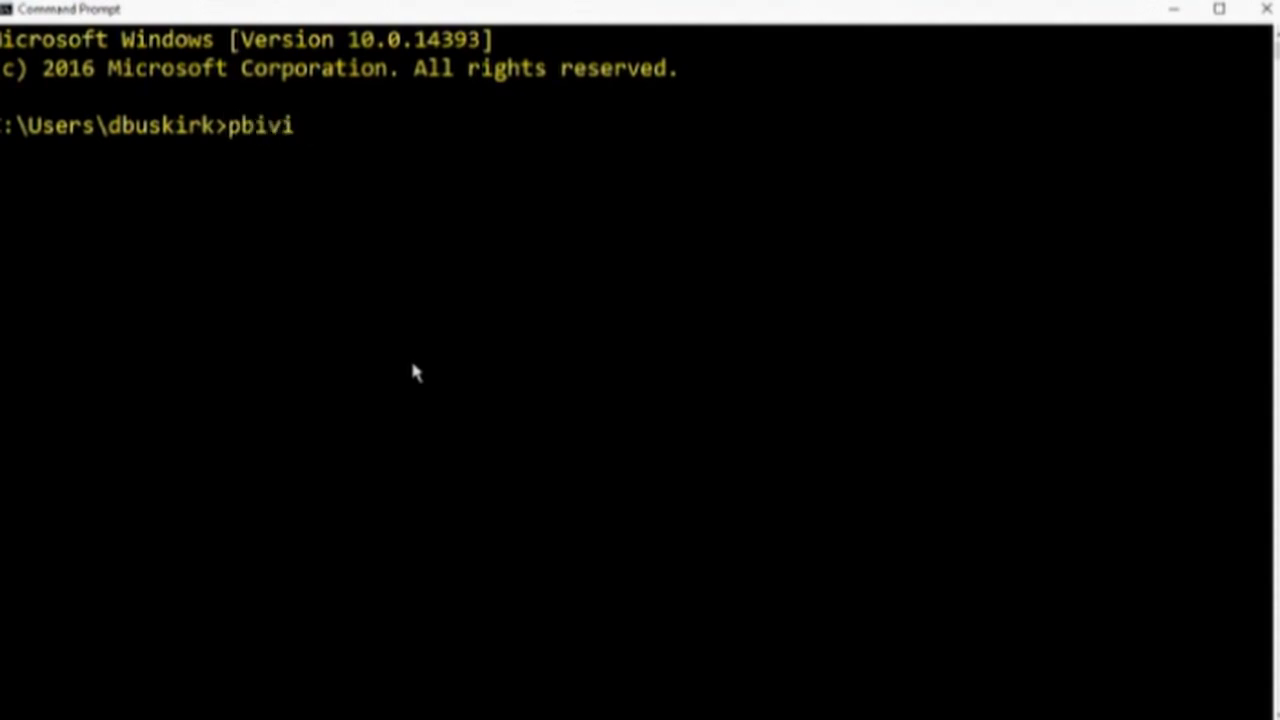
type("z n")
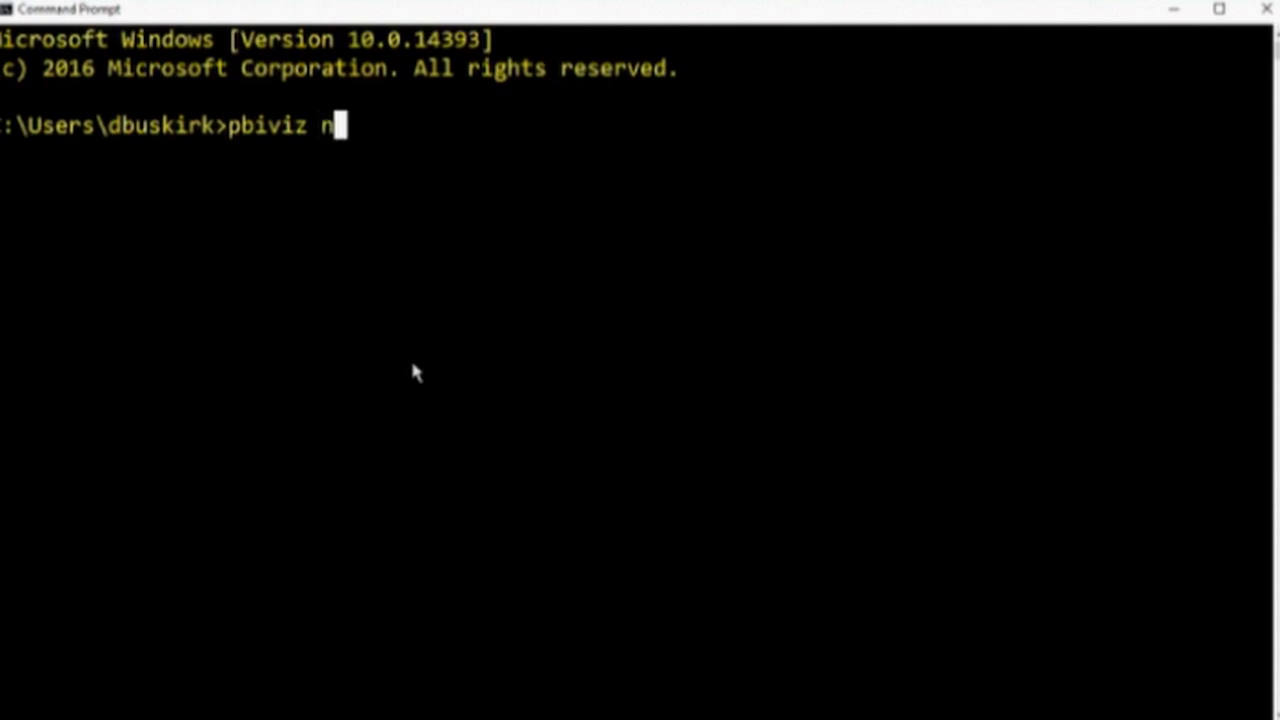
type("ew C")
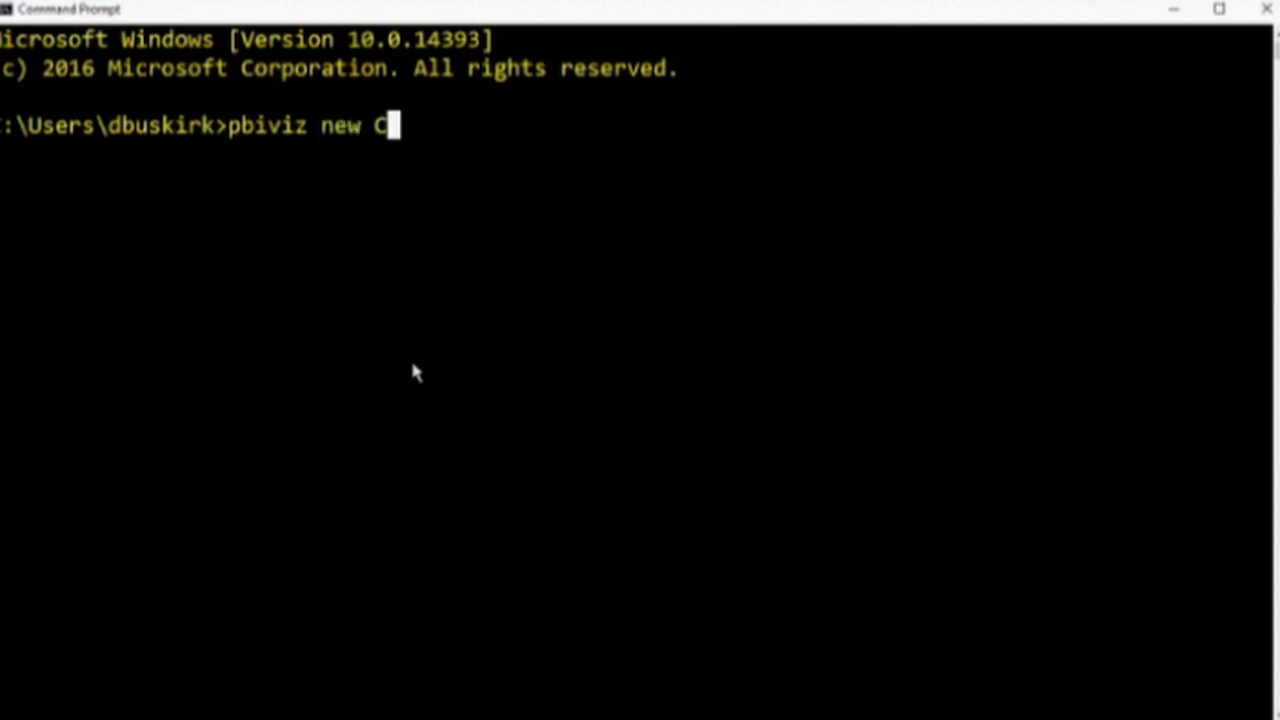
type("orrelat")
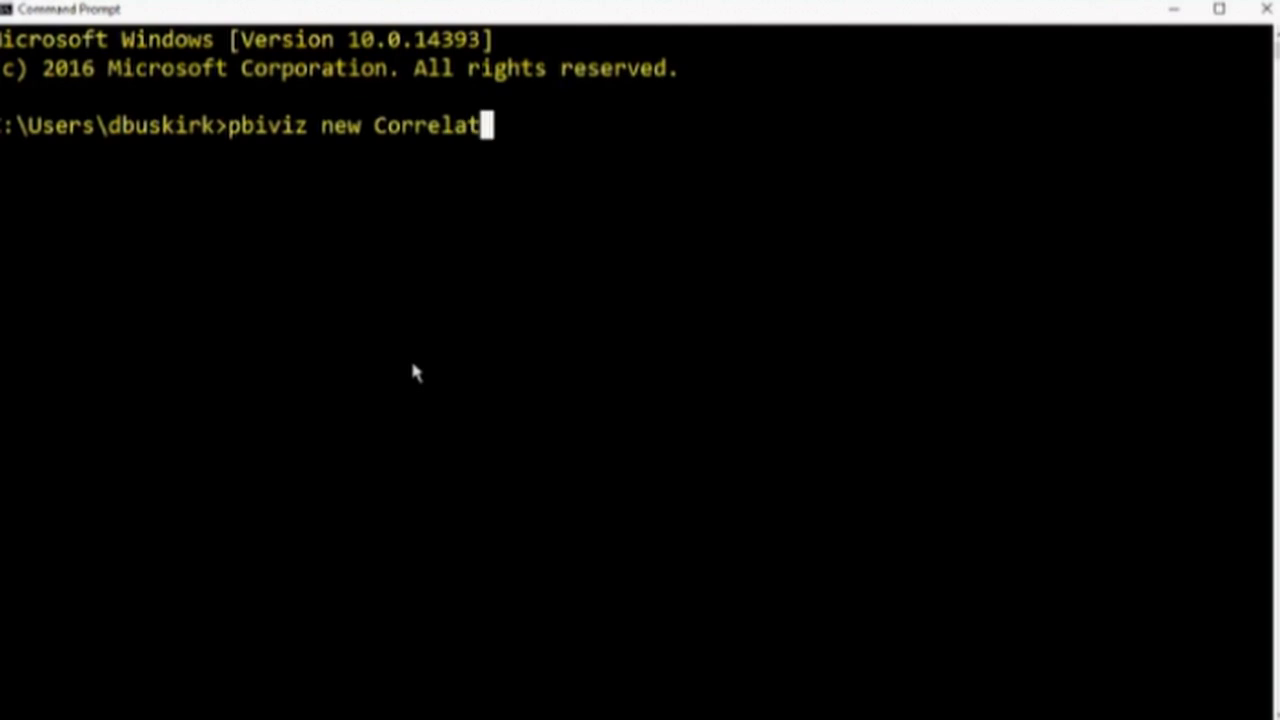
type("ionDem")
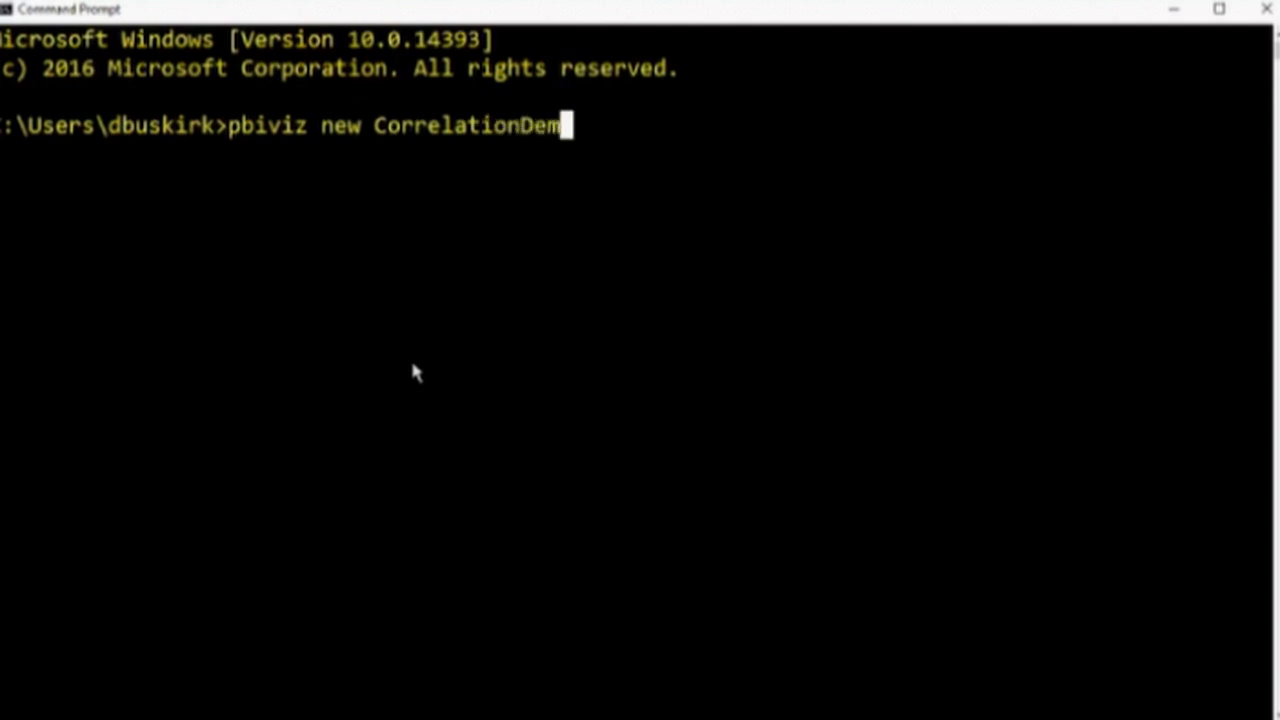
type("o")
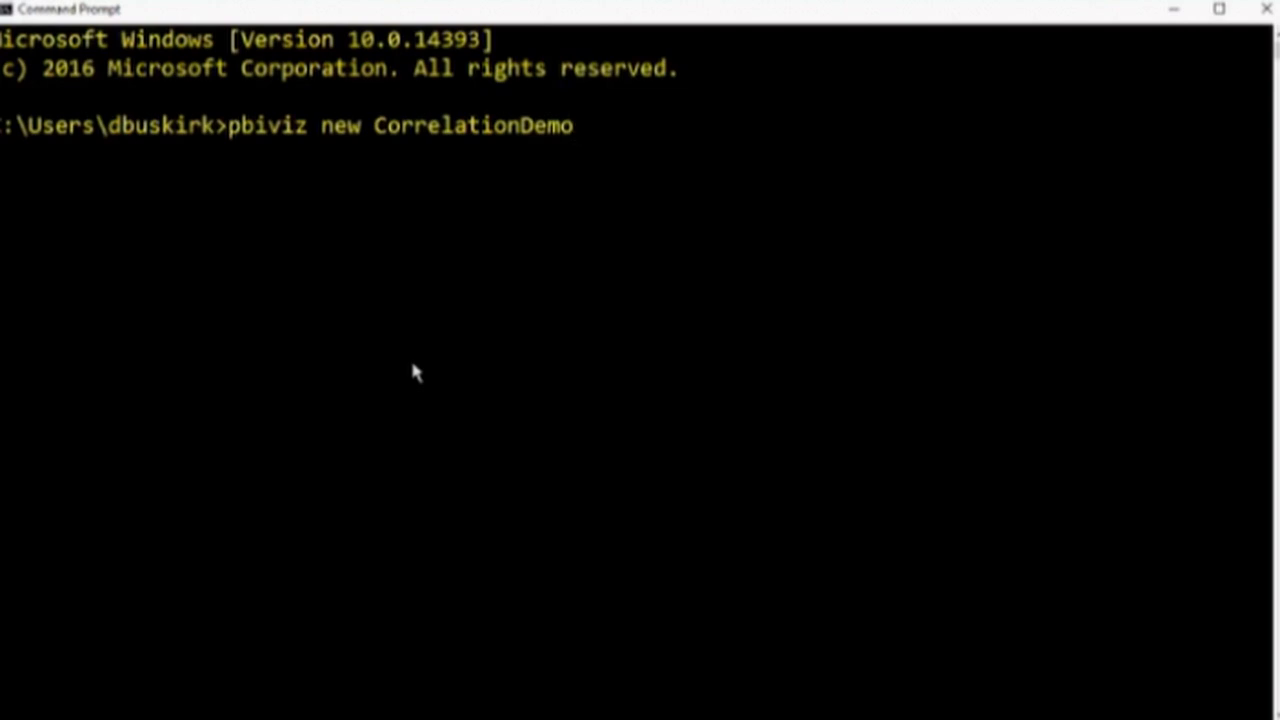
type("-t")
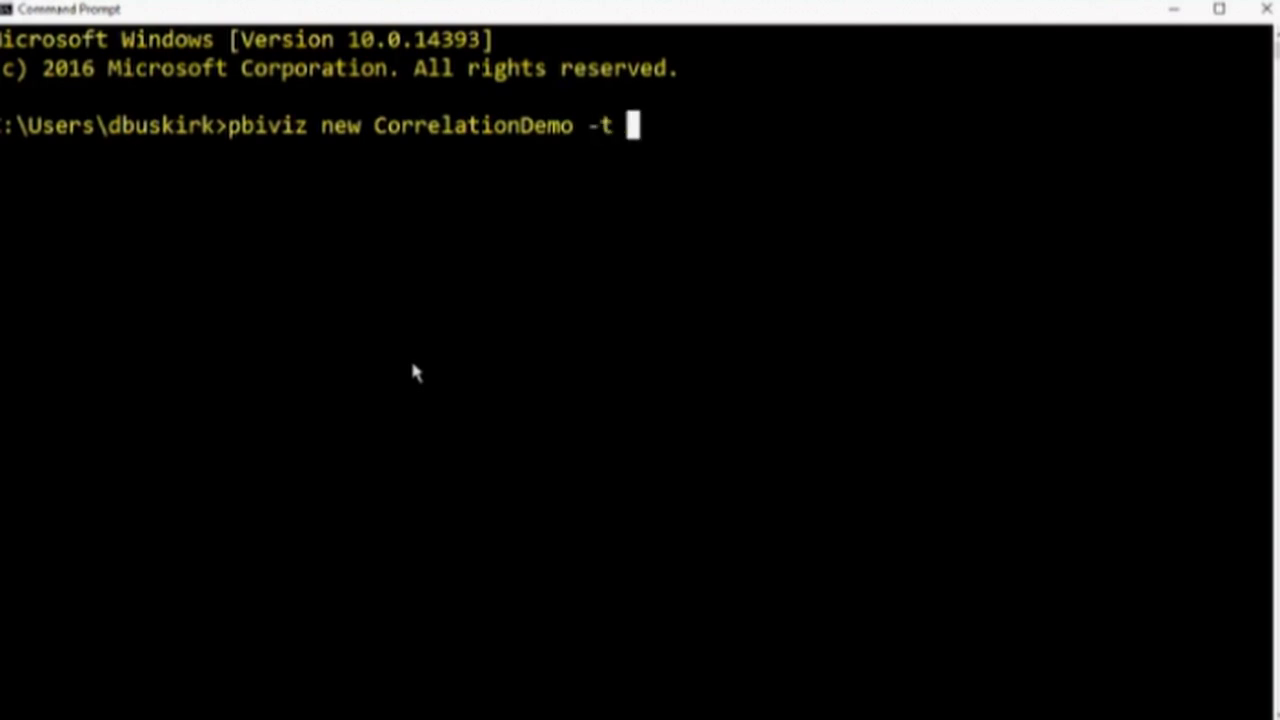
type("rvisu")
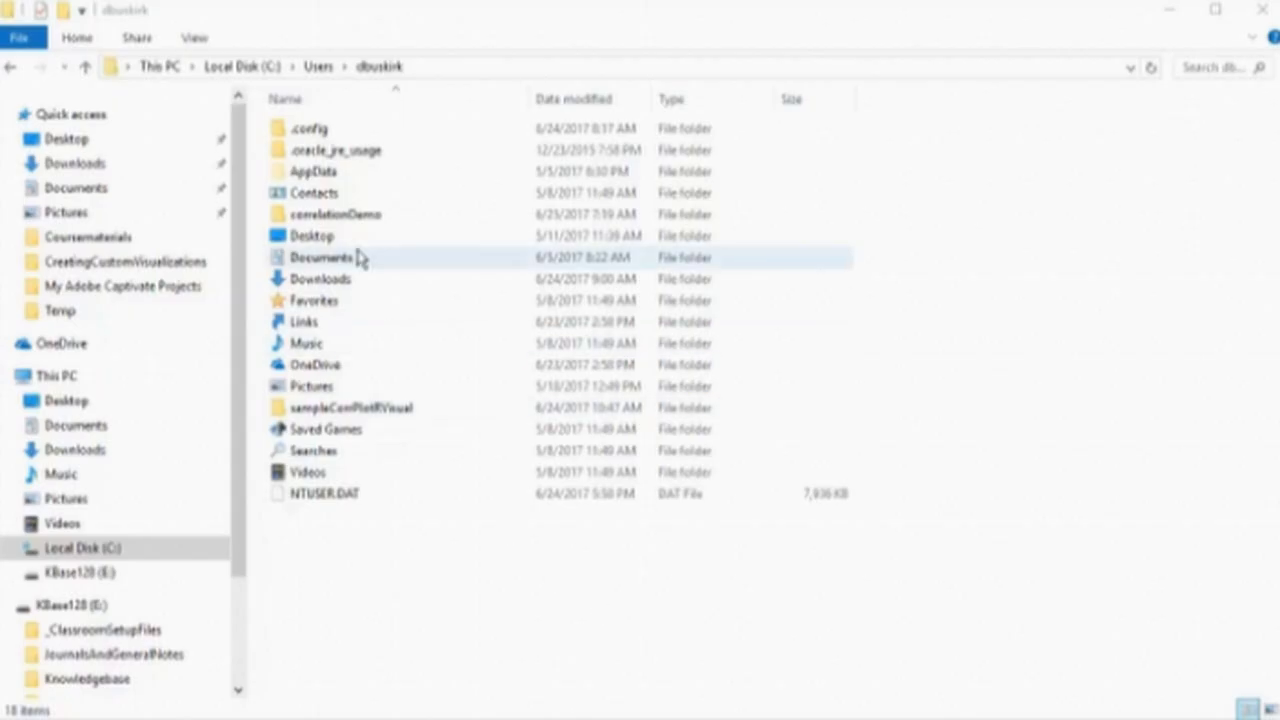
- Enter the correlationDemo folder, view pbiviz.json in Geany, then select script.r
left_click(336, 214)
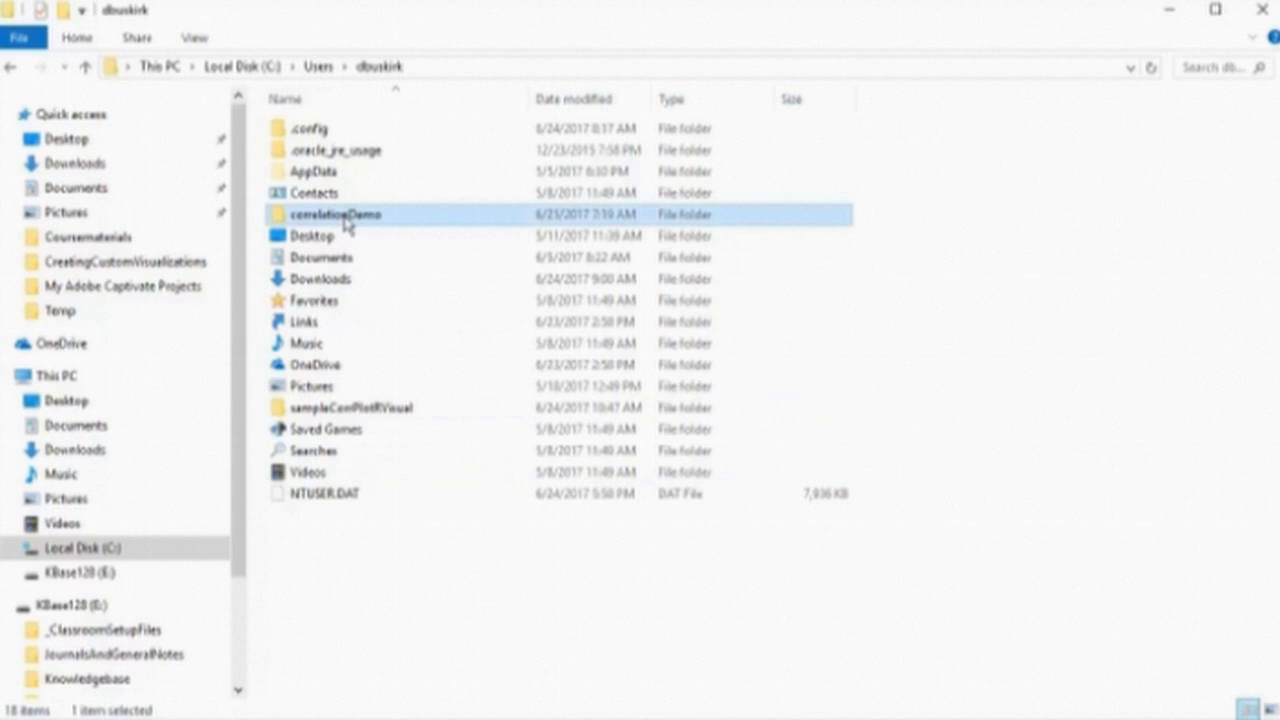
double_click(340, 214)
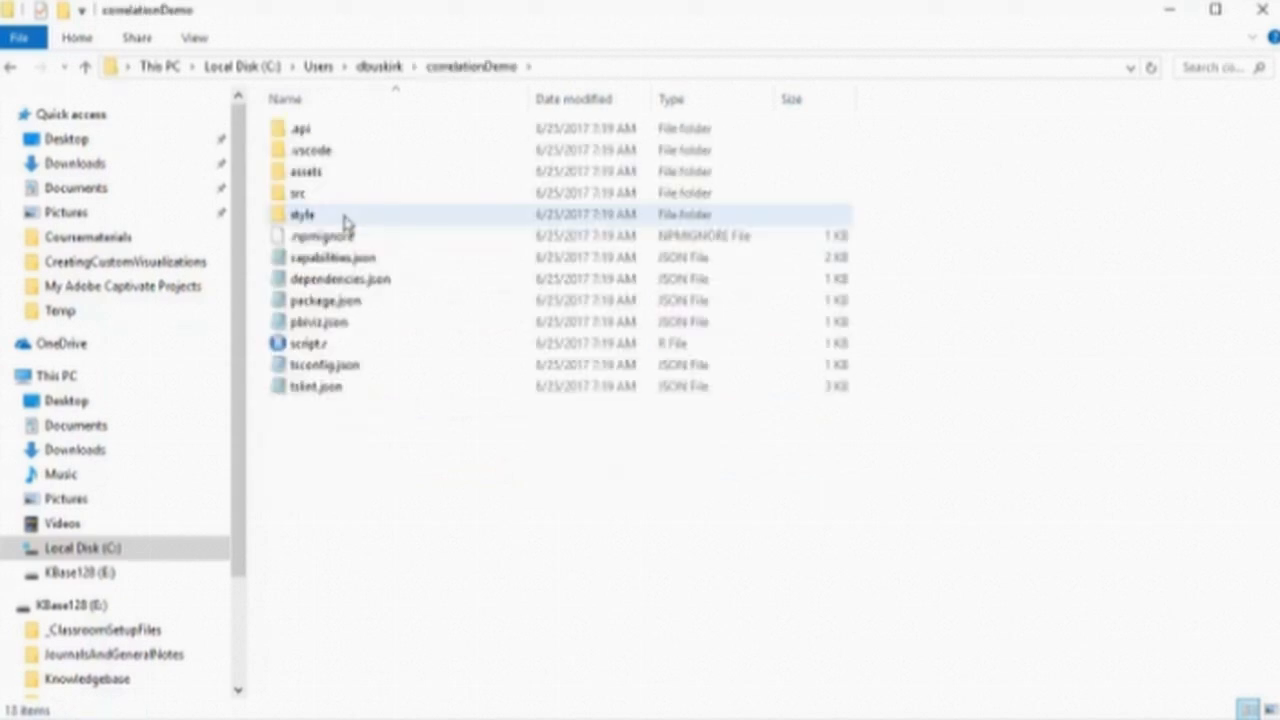
mouse_move(336, 256)
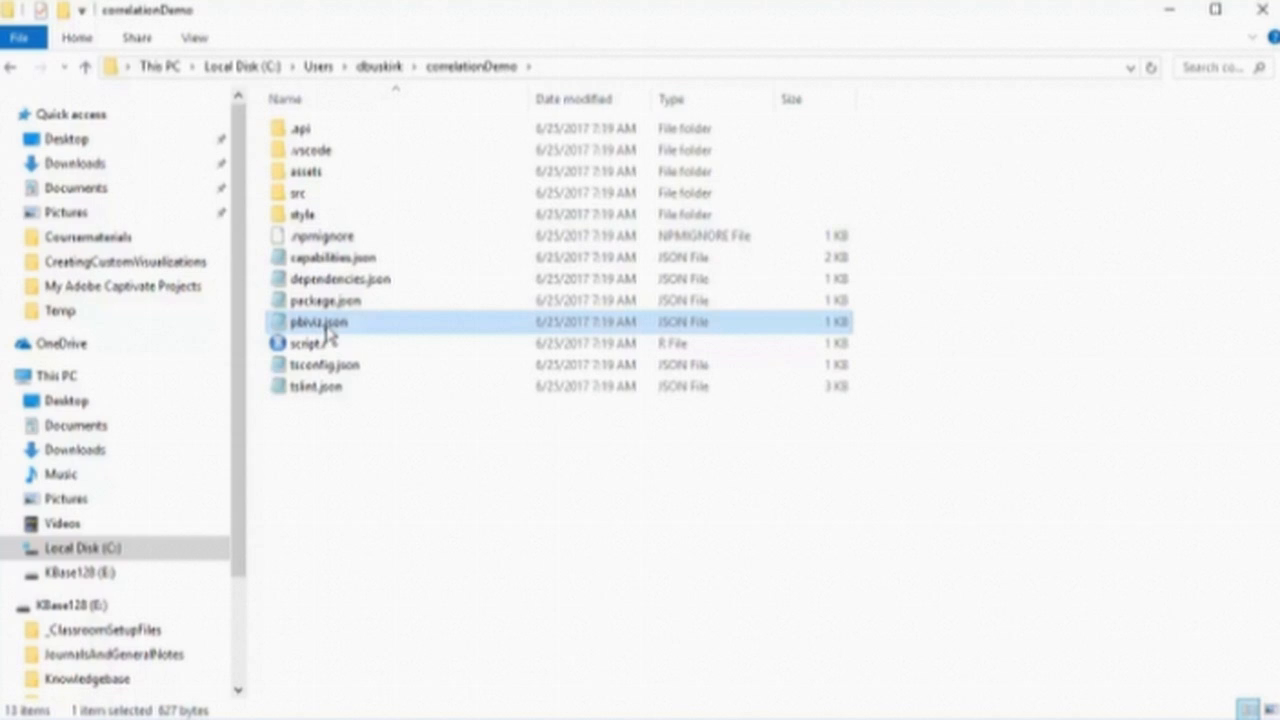
right_click(318, 320)
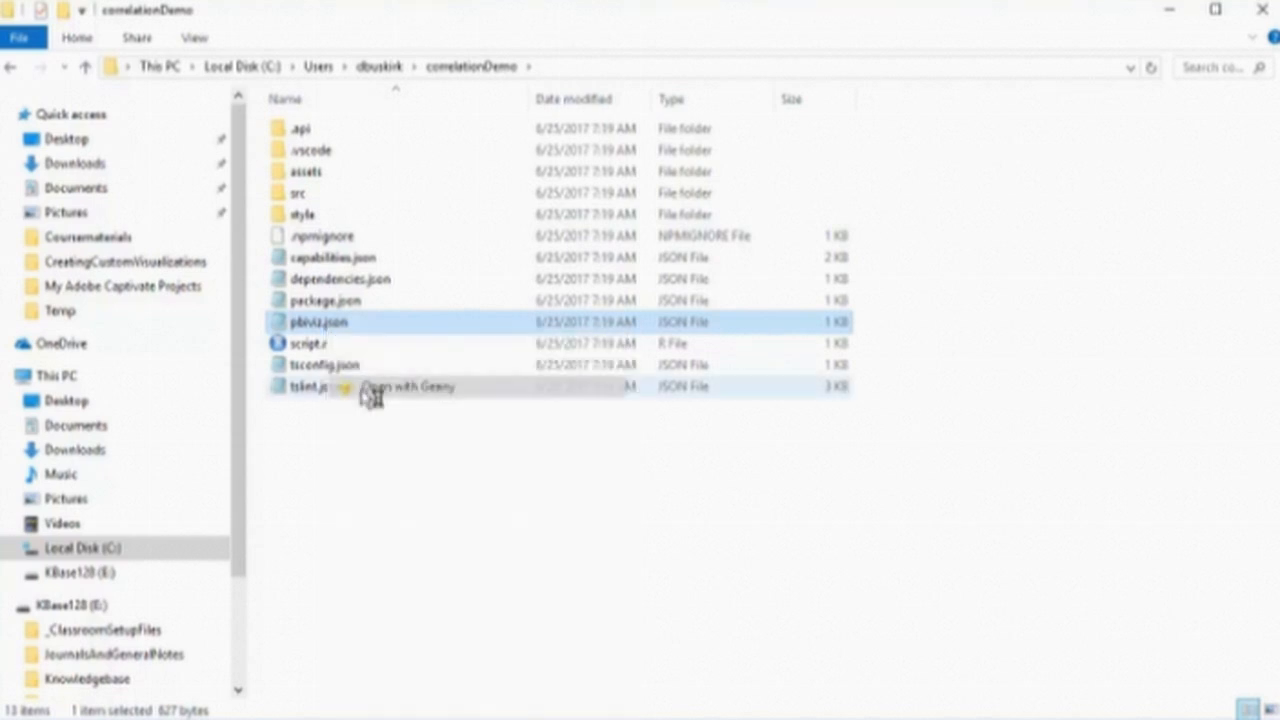
left_click(408, 388)
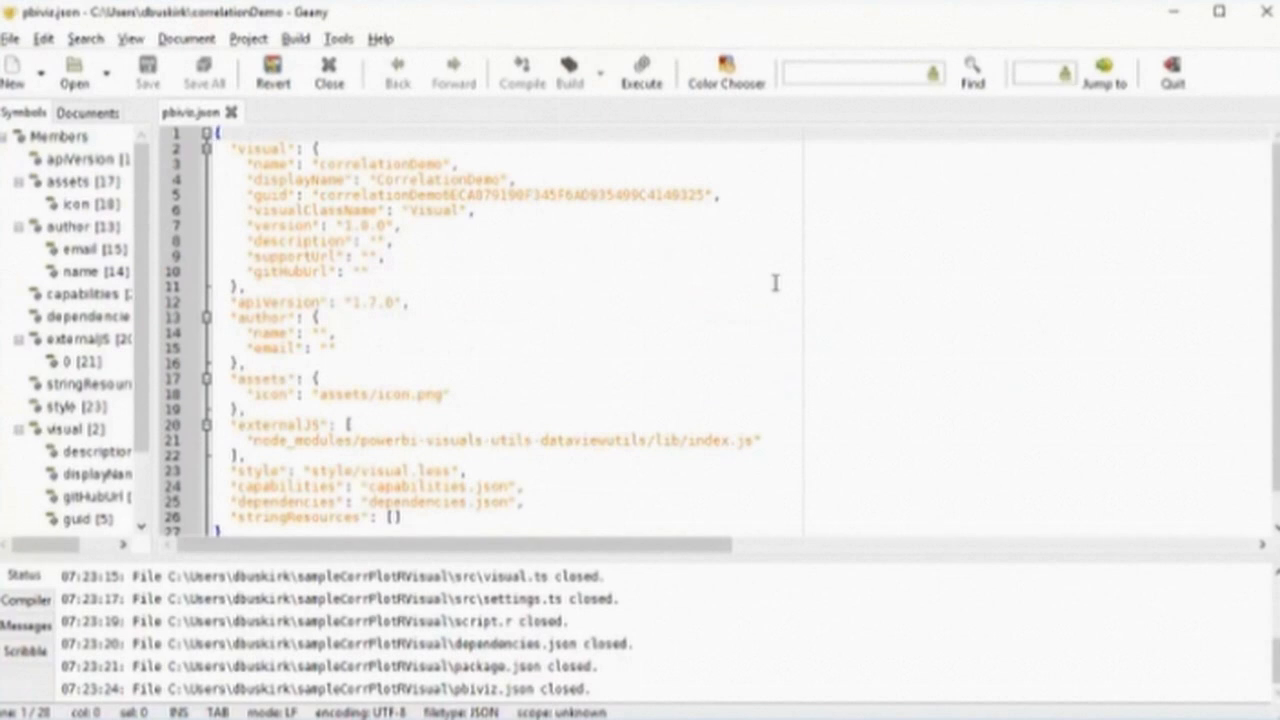
mouse_move(1096, 118)
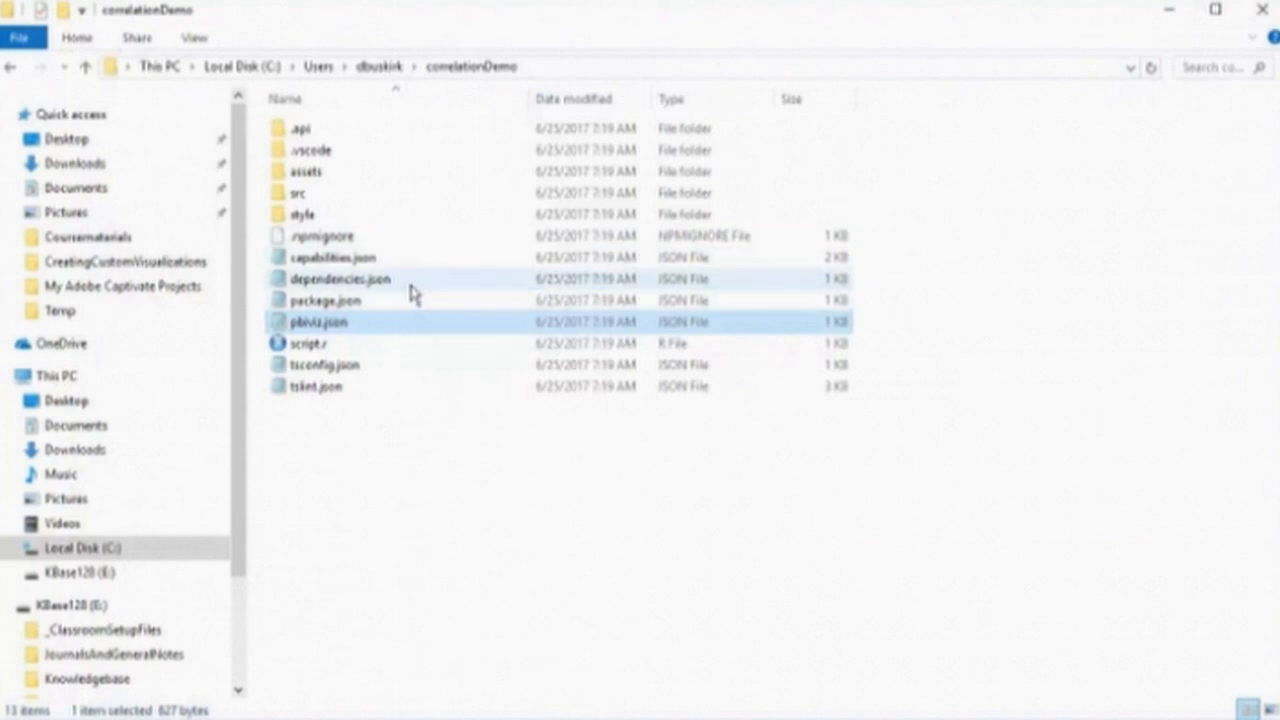
mouse_move(400, 288)
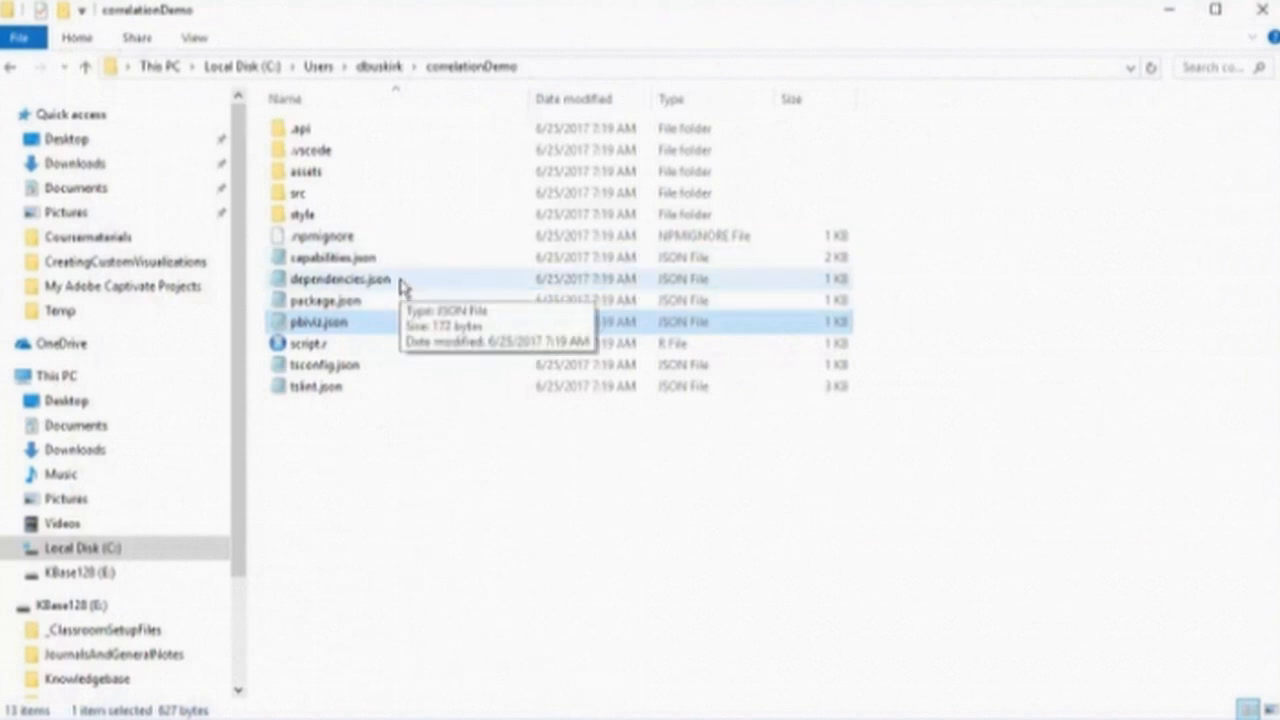
left_click(340, 280)
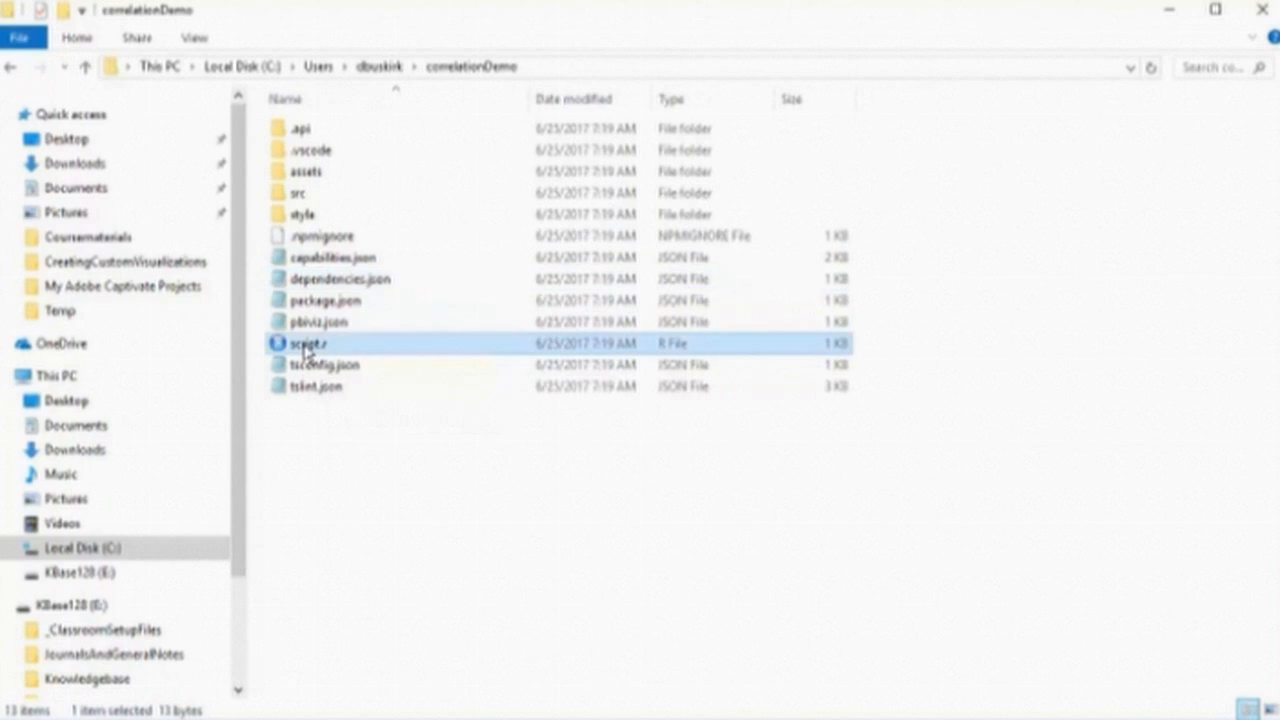
- Paste corrplot circle-style correlation code over plot(values) in script.r in RStudio
double_click(310, 344)
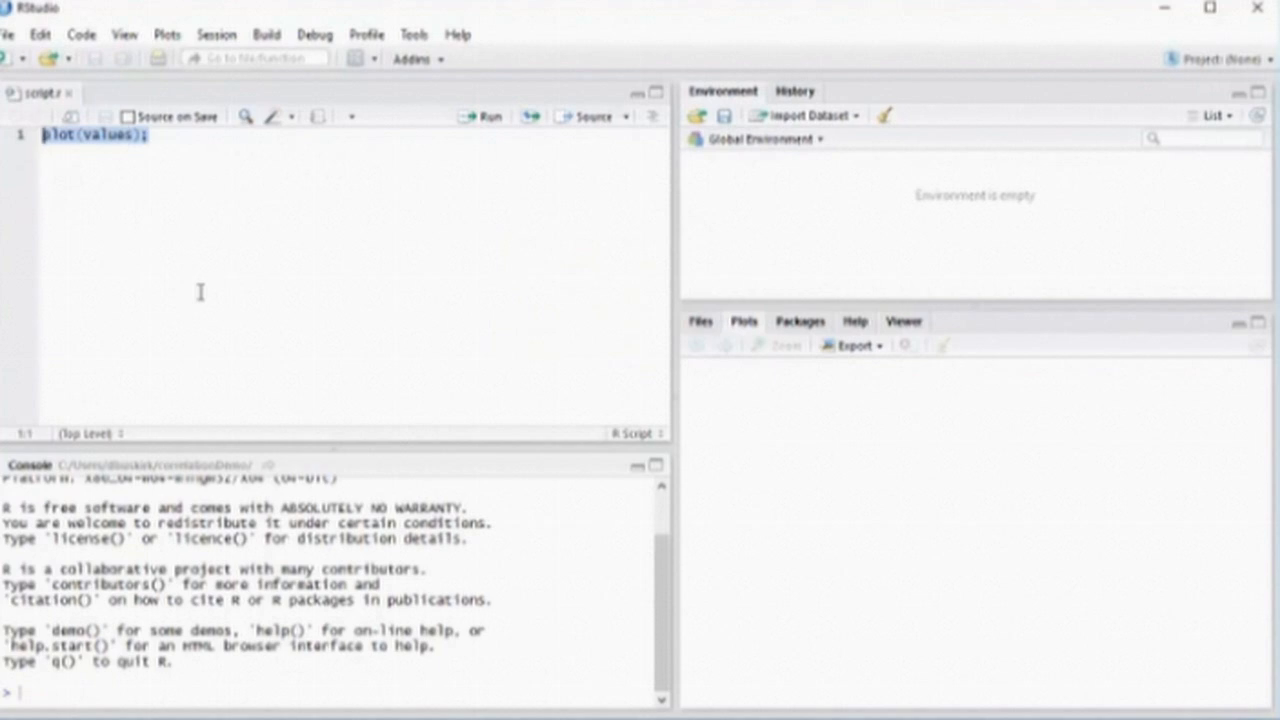
right_click(100, 136)
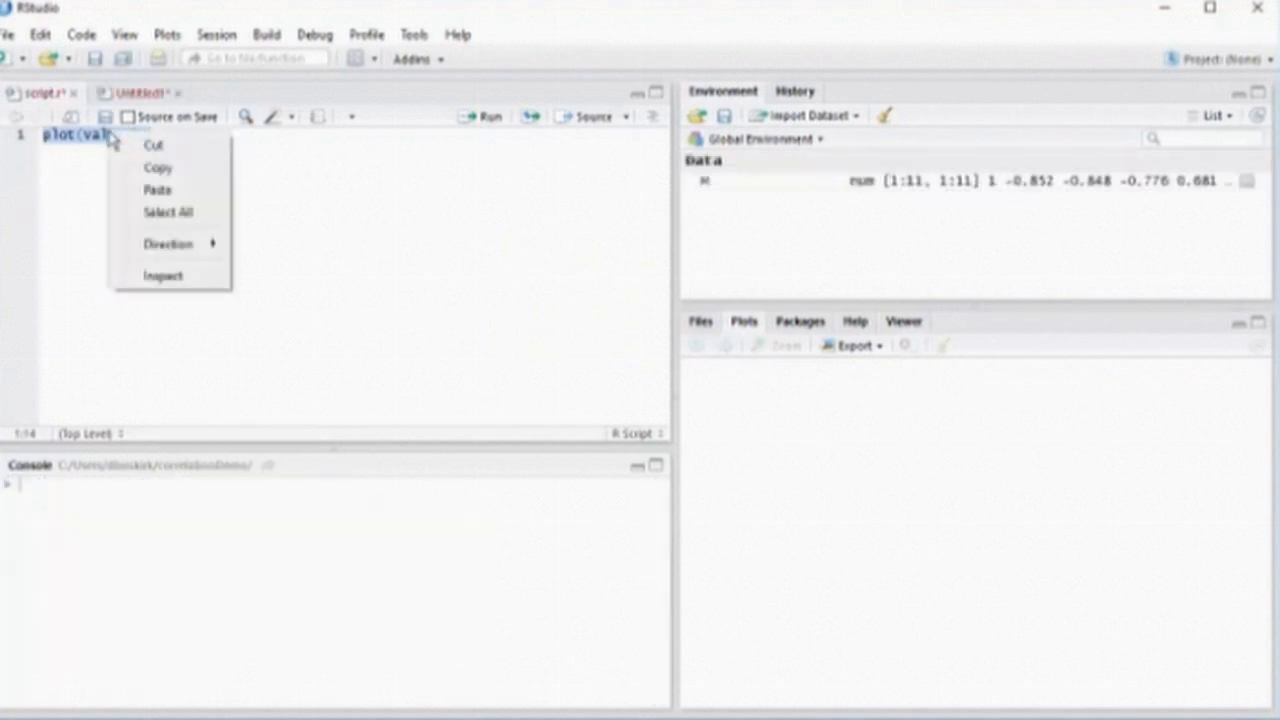
left_click(156, 188)
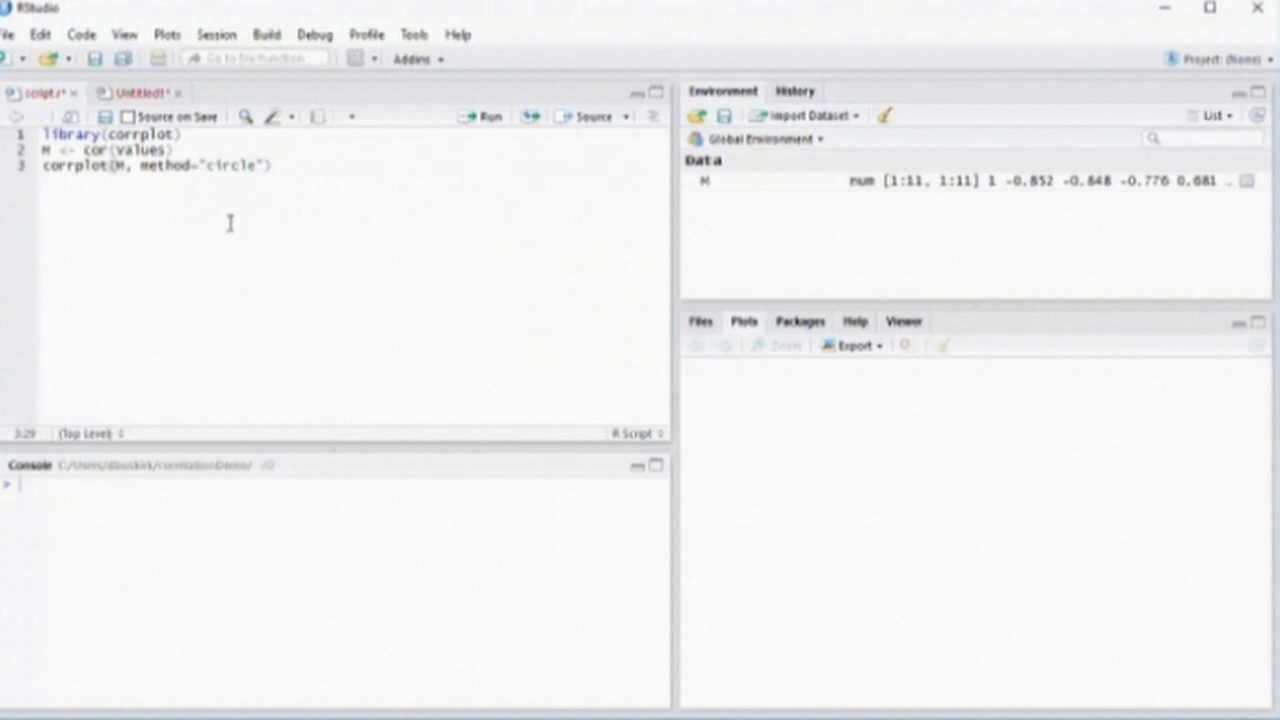
mouse_move(270, 248)
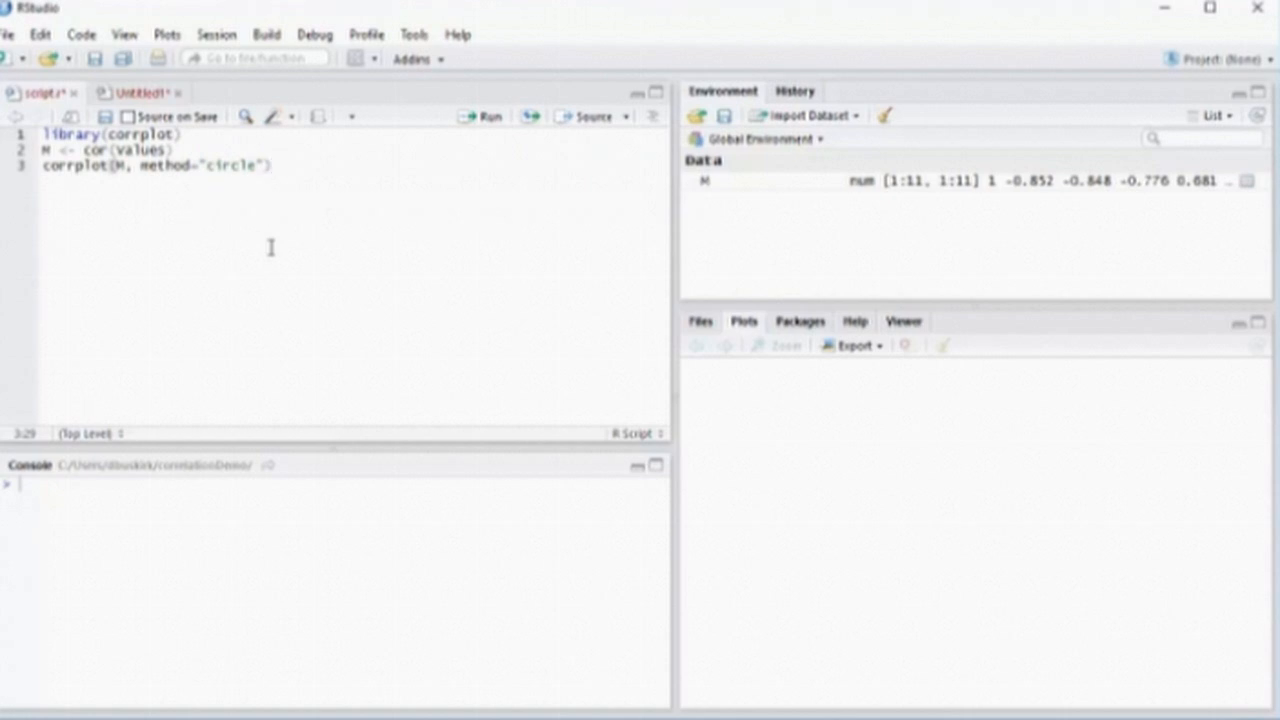
left_click(270, 164)
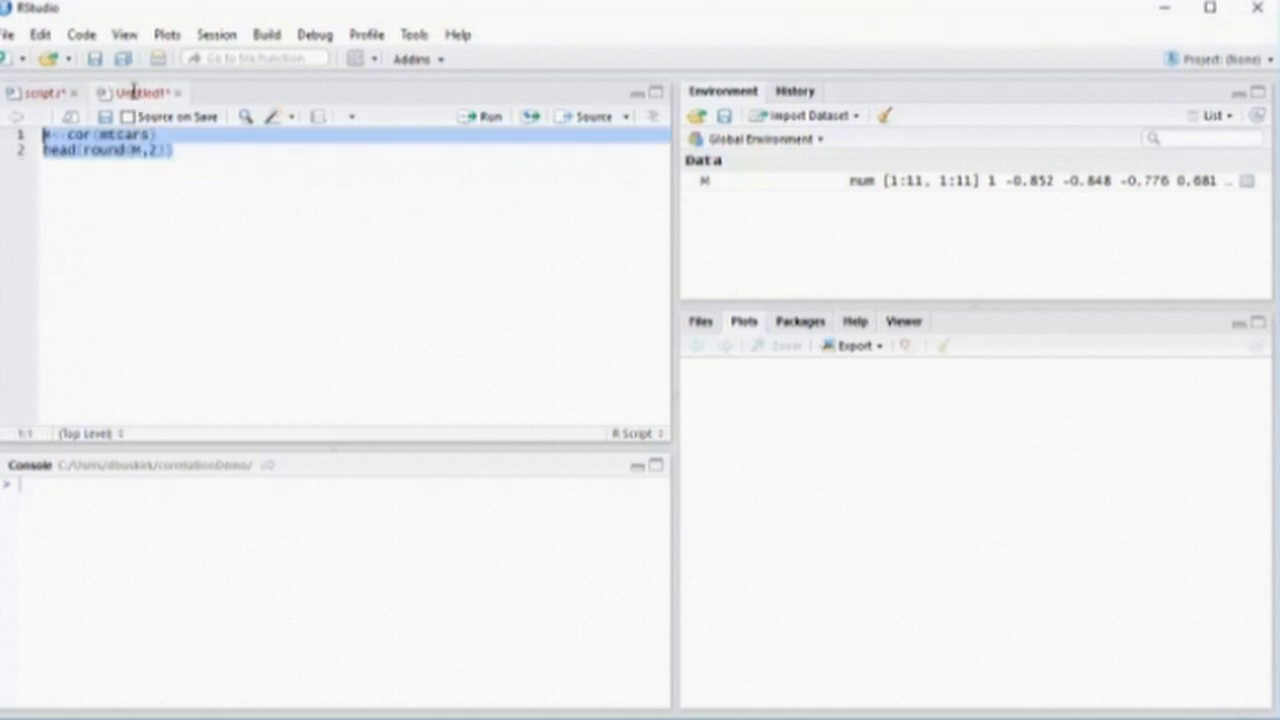
mouse_move(488, 116)
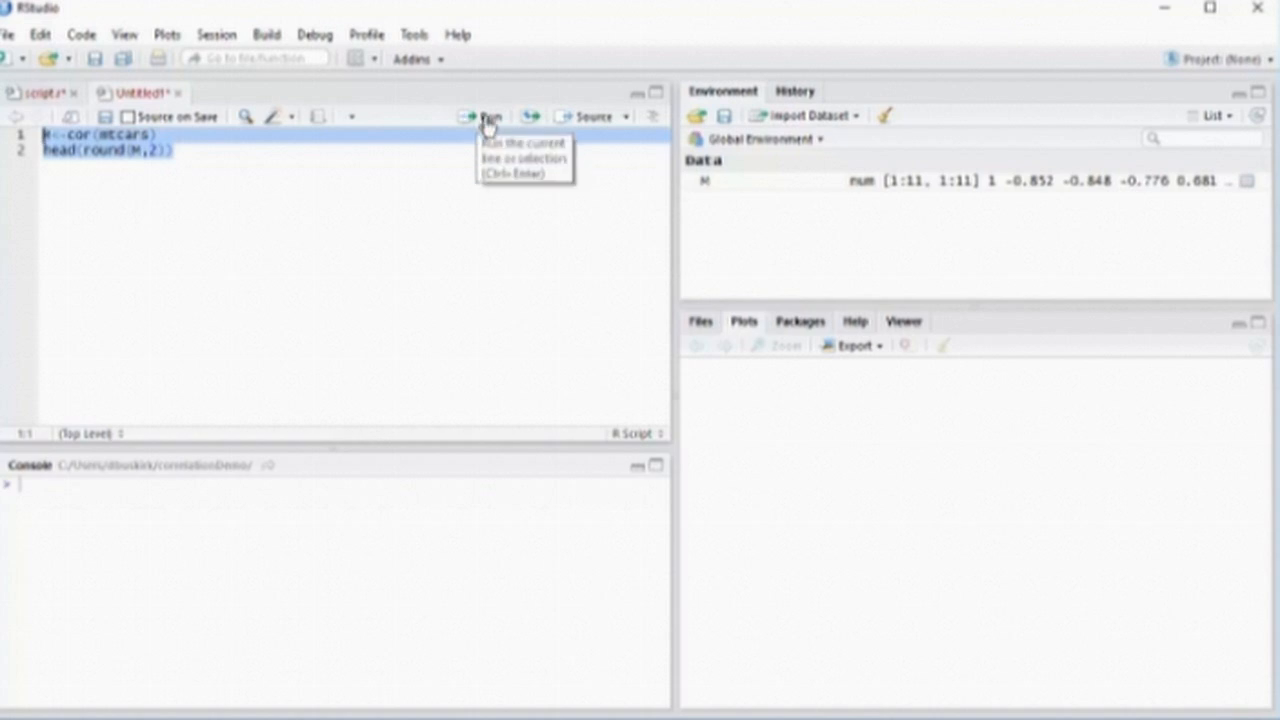
- Run the mtcars correlation lines, then the corrplot lines, which error on missing values
left_click(484, 116)
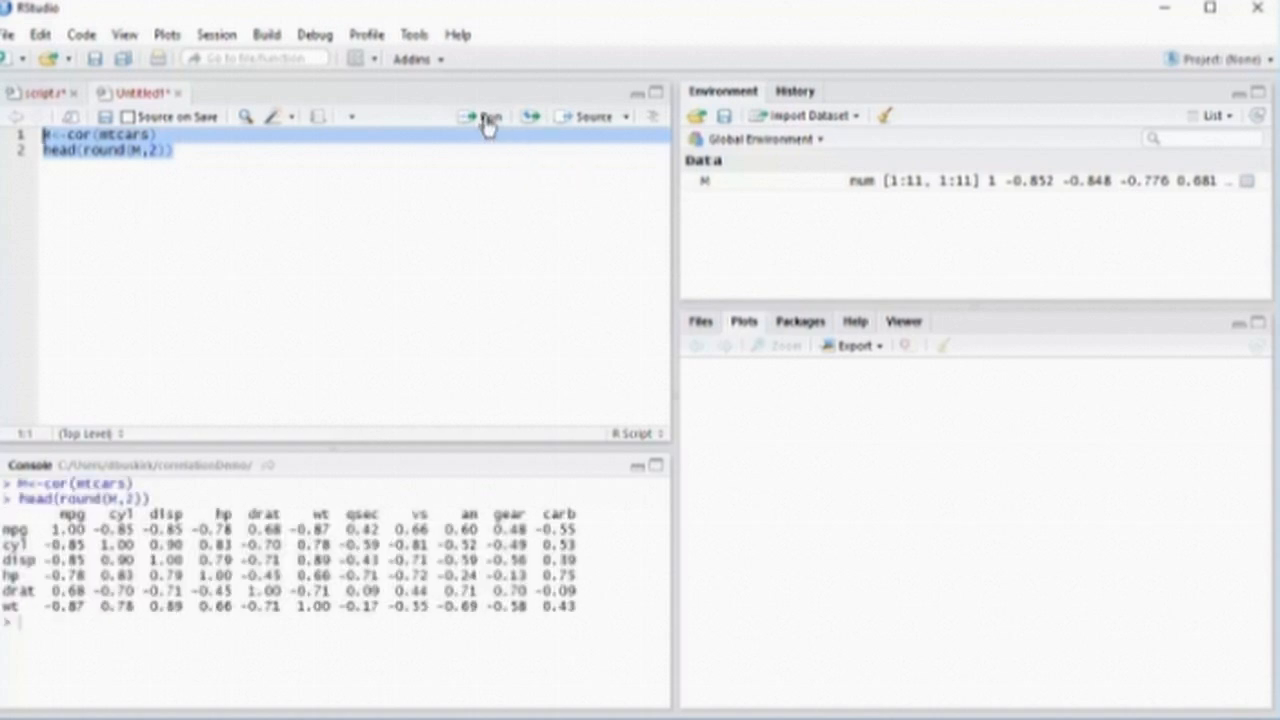
mouse_move(376, 128)
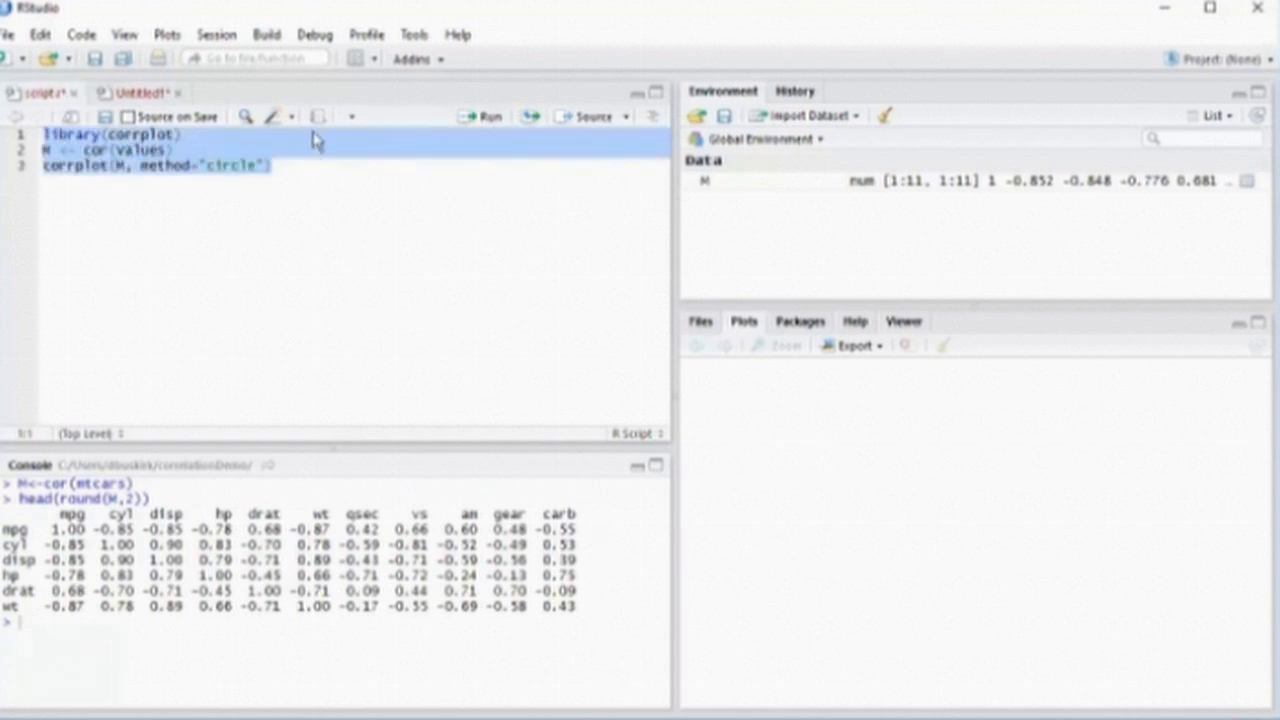
left_click(484, 116)
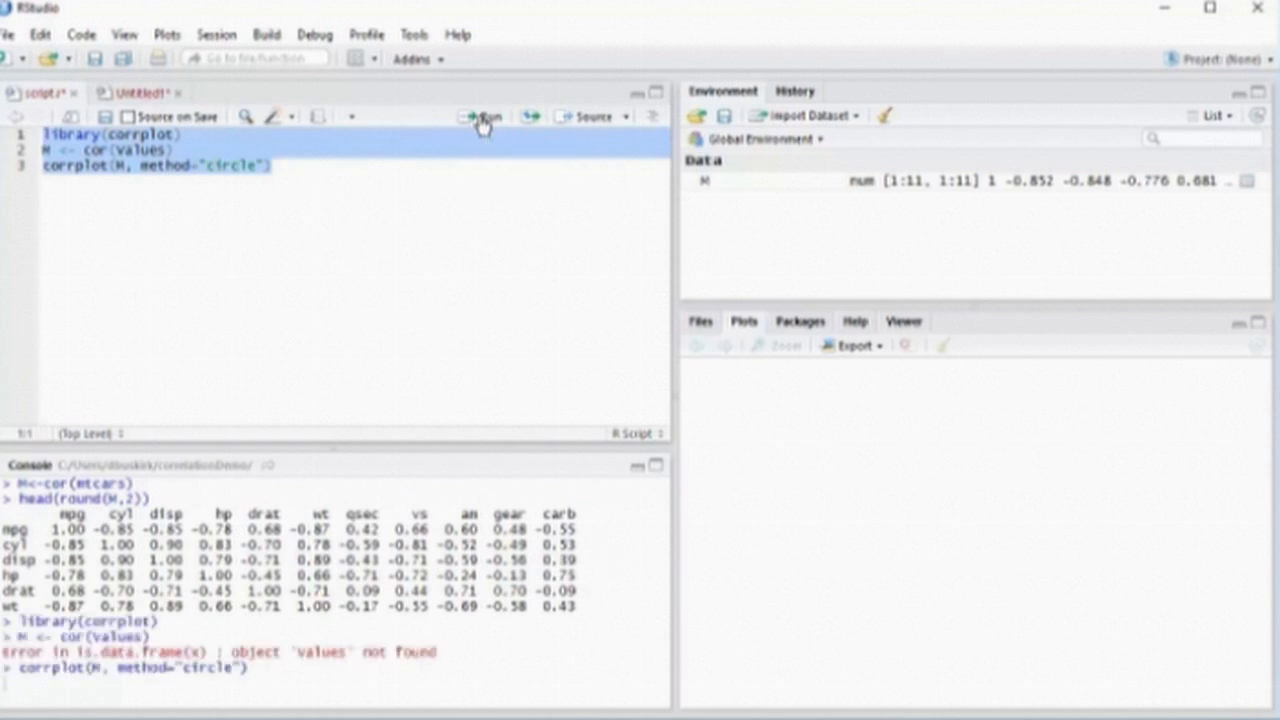
left_click(484, 116)
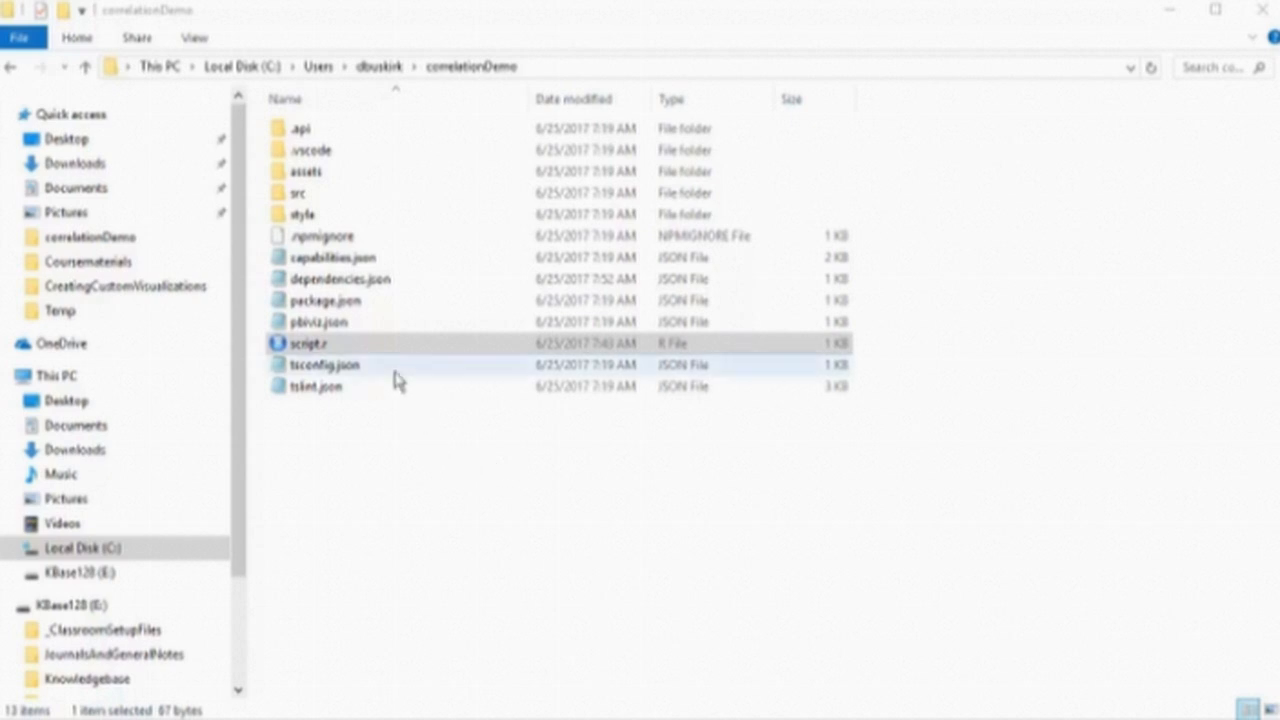
- Add a cranPackages corrplot entry with its CRAN URL to dependencies.json in Geany and save
left_click(340, 278)
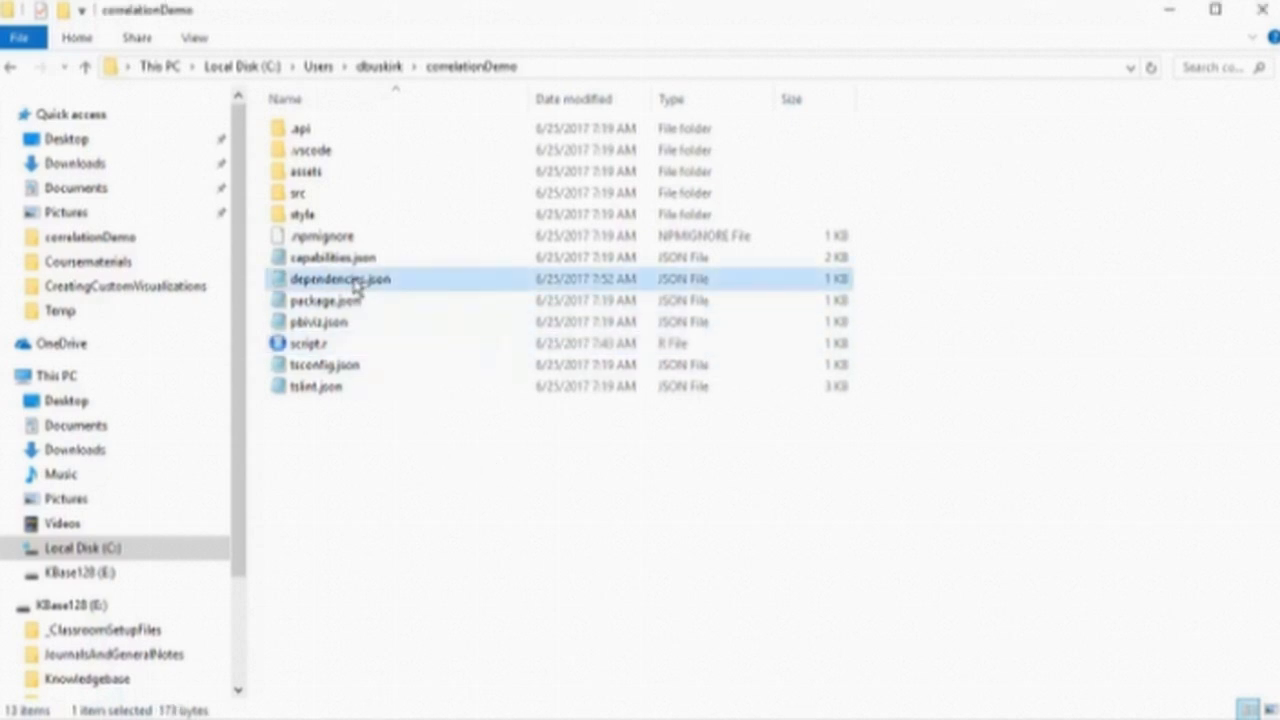
right_click(340, 278)
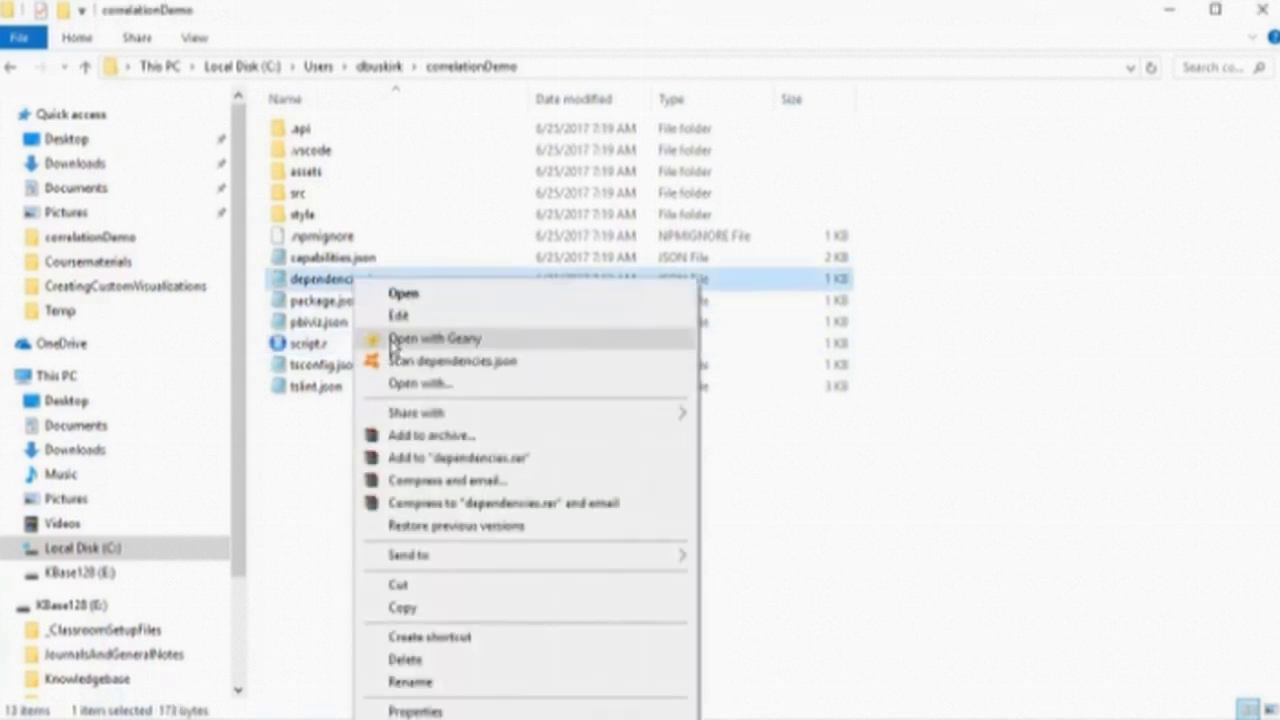
left_click(436, 338)
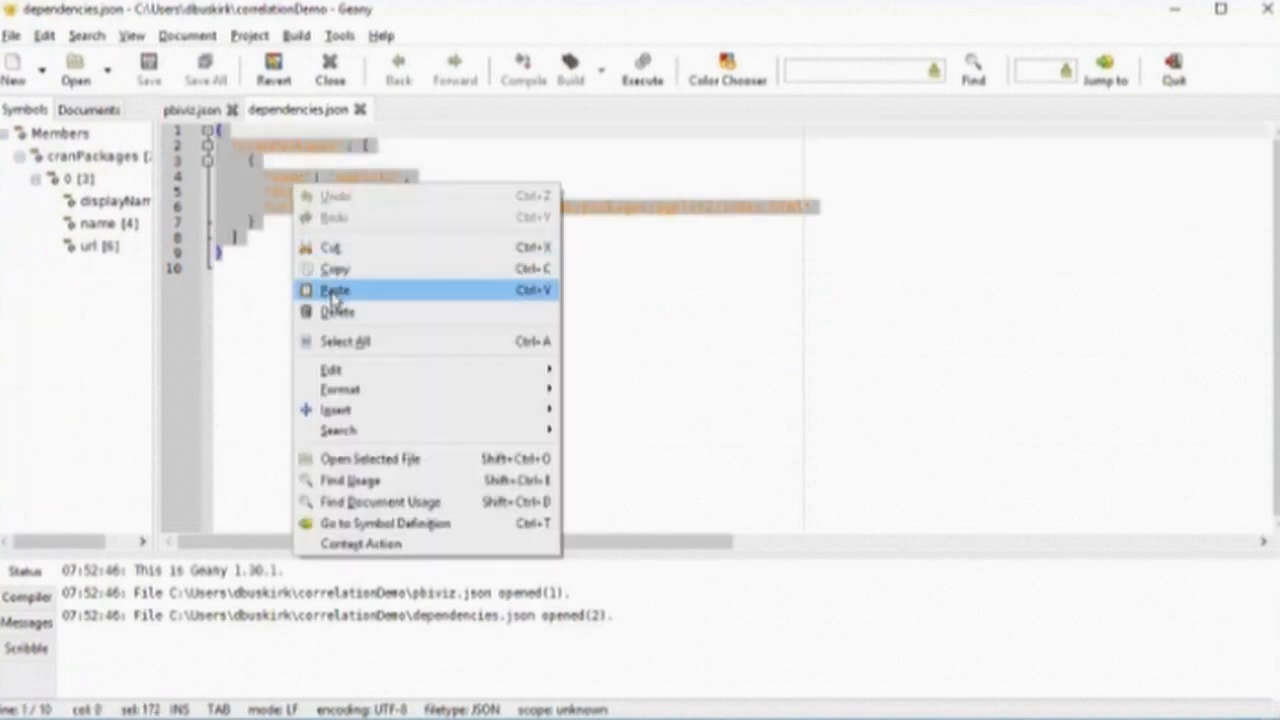
left_click(336, 290)
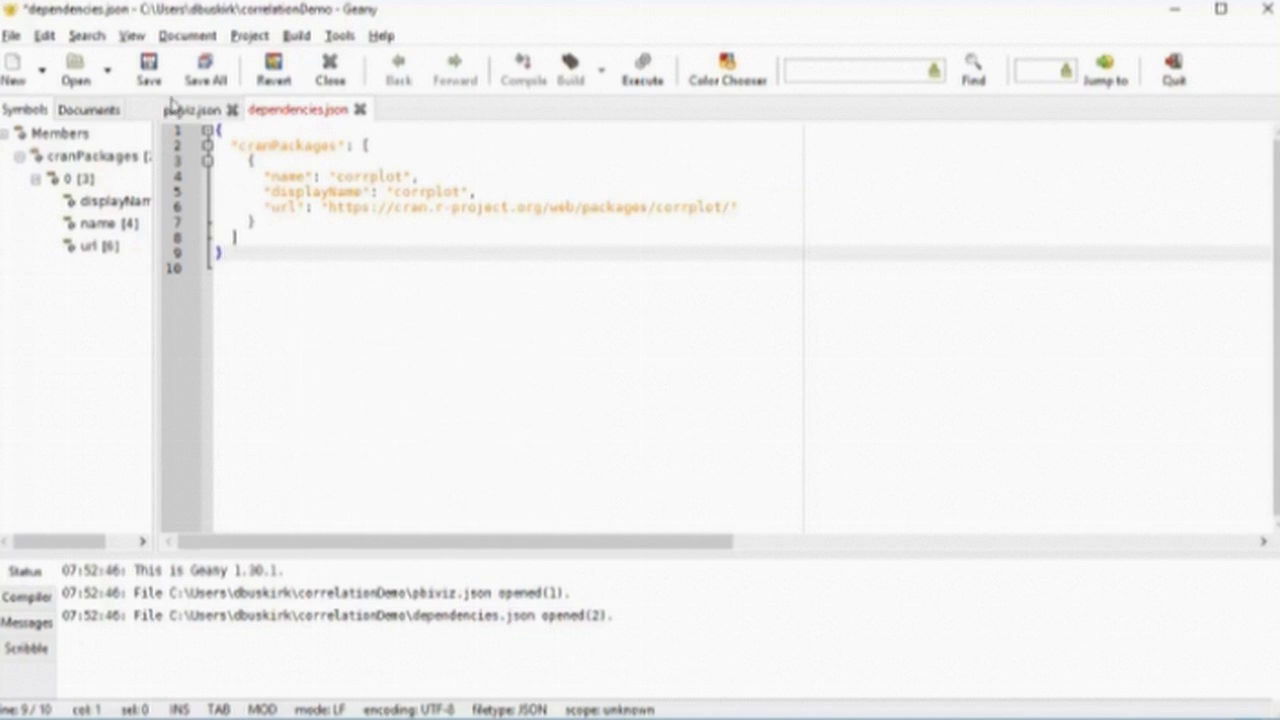
left_click(148, 68)
type("cd correlati")
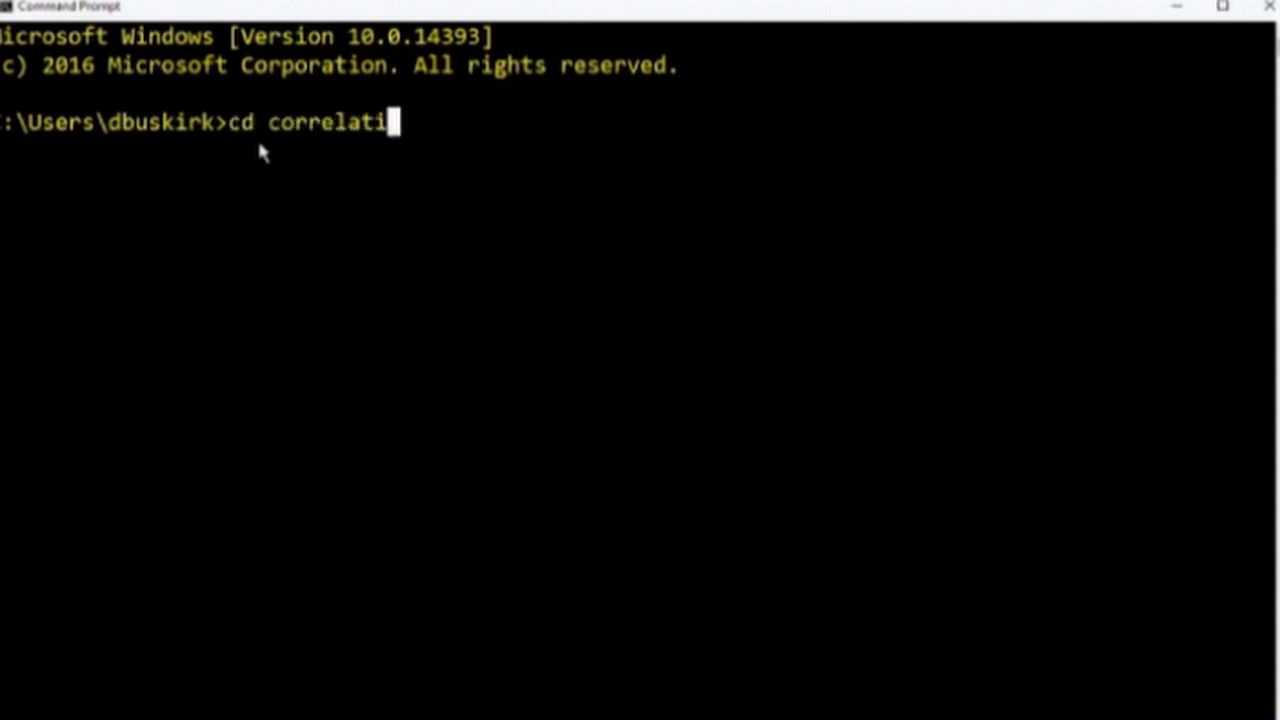
- cd into correlationDemo and run pbiviz package, which fails with TypeScript errors
type("onDemo")
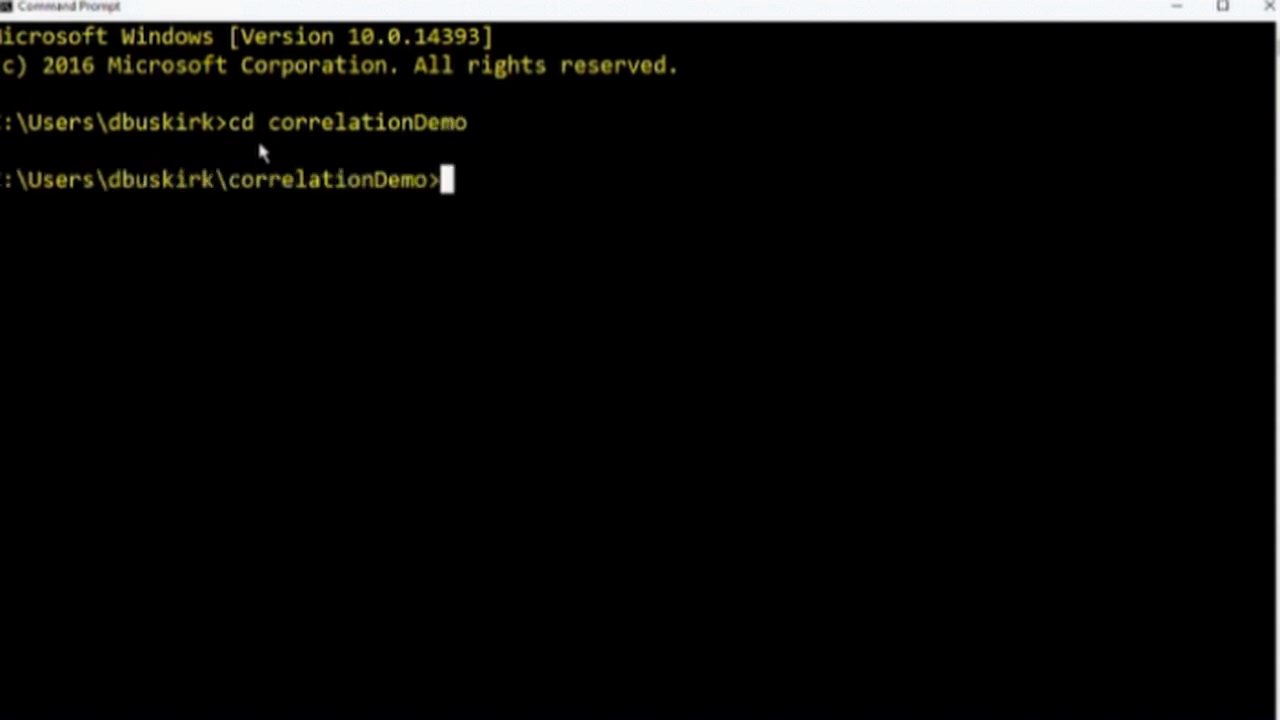
type("pbivi")
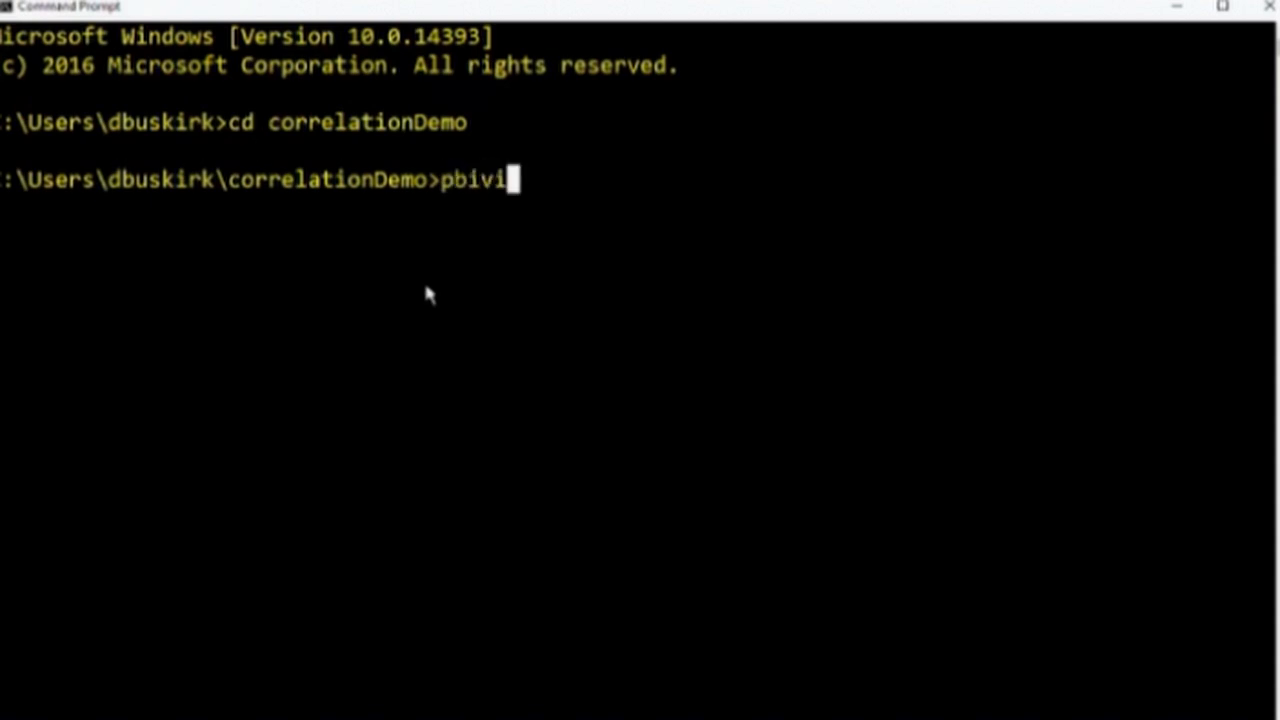
type("pac")
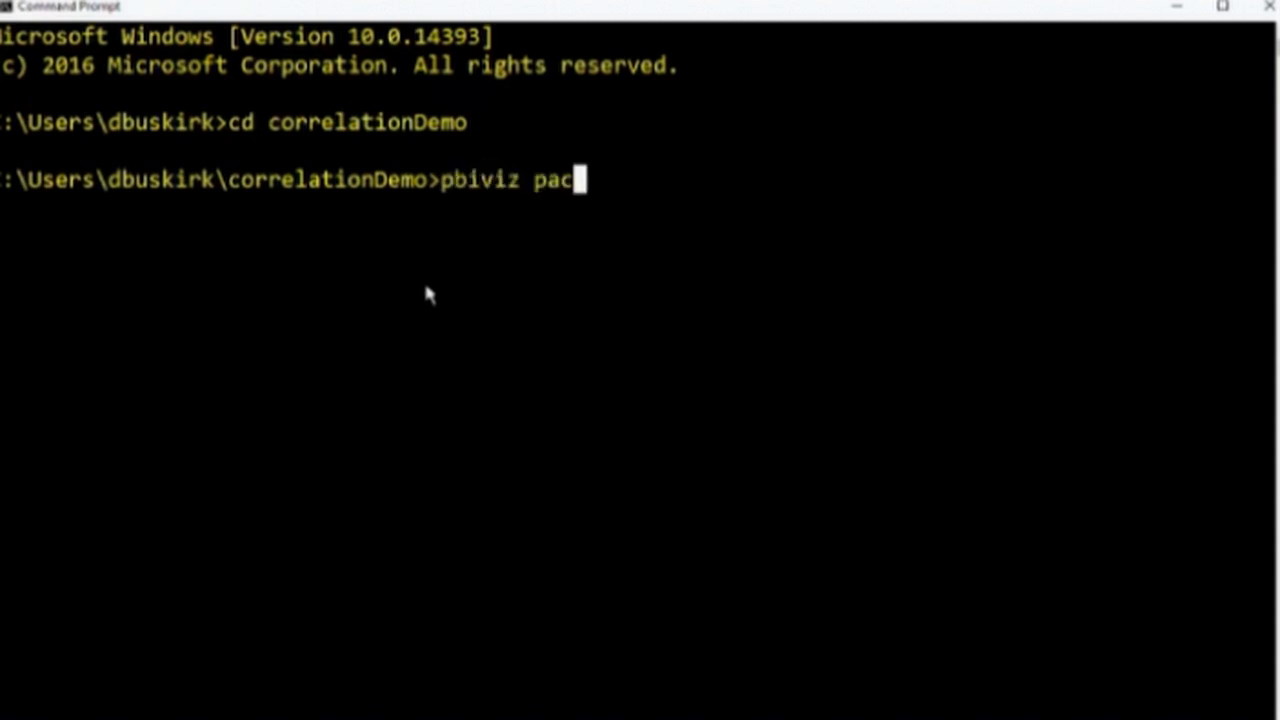
type("kage")
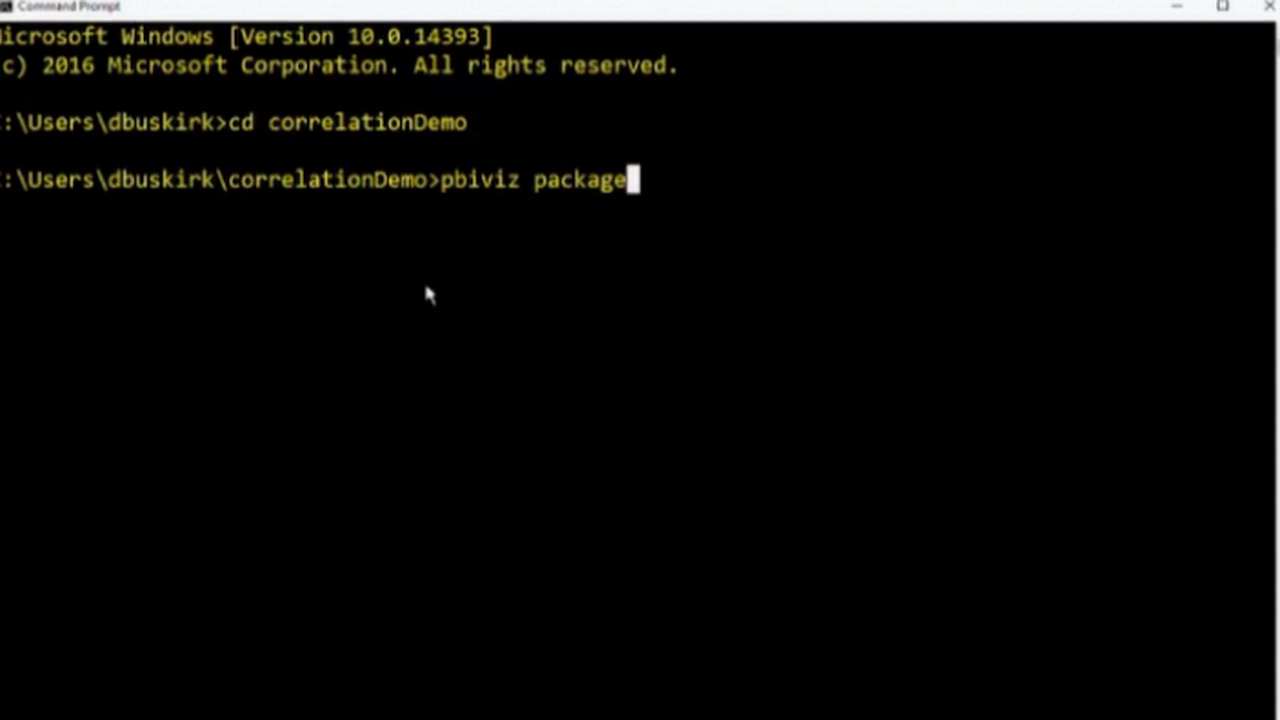
key("enter")
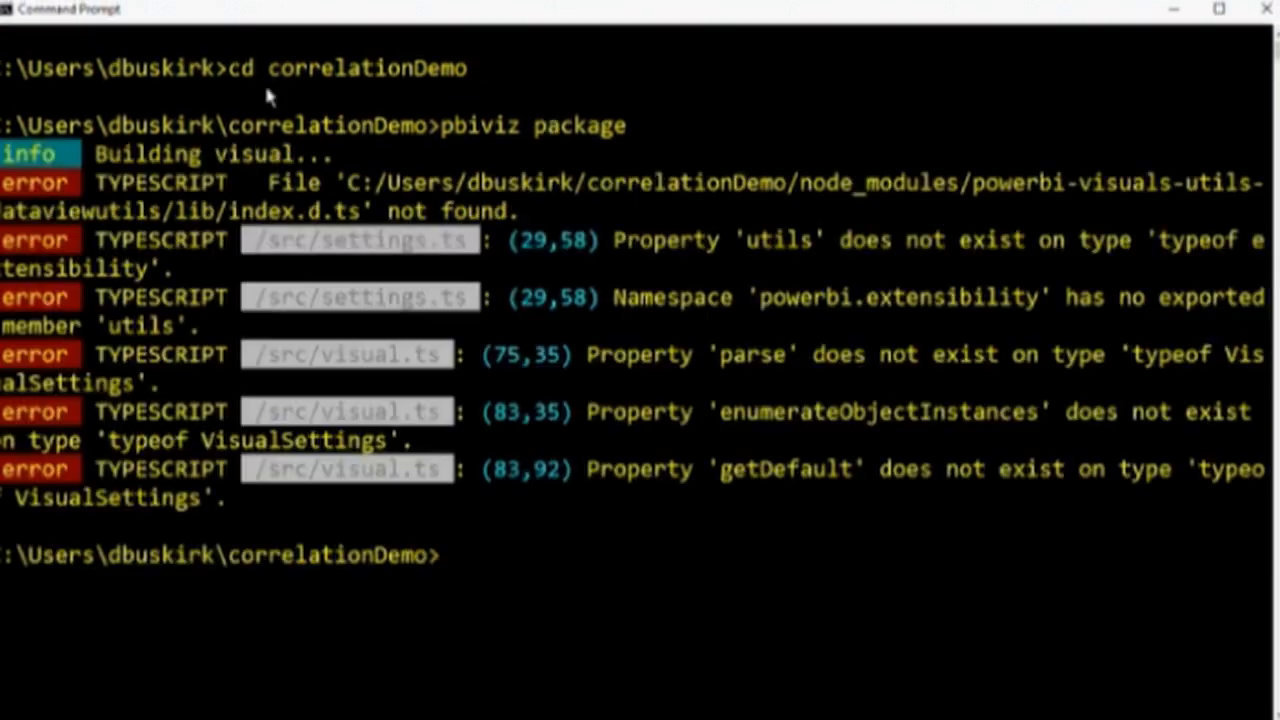
- Run npm install to fetch the project's npm dependencies
type("npm insta")
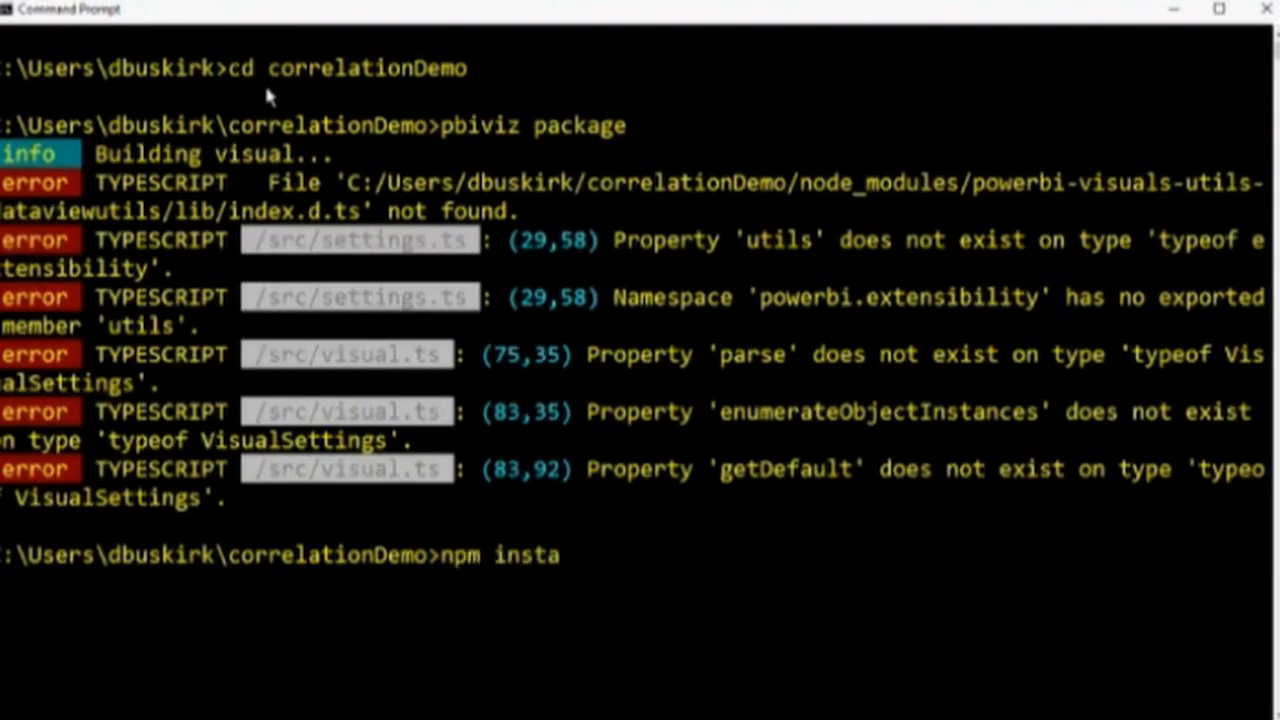
type("ll")
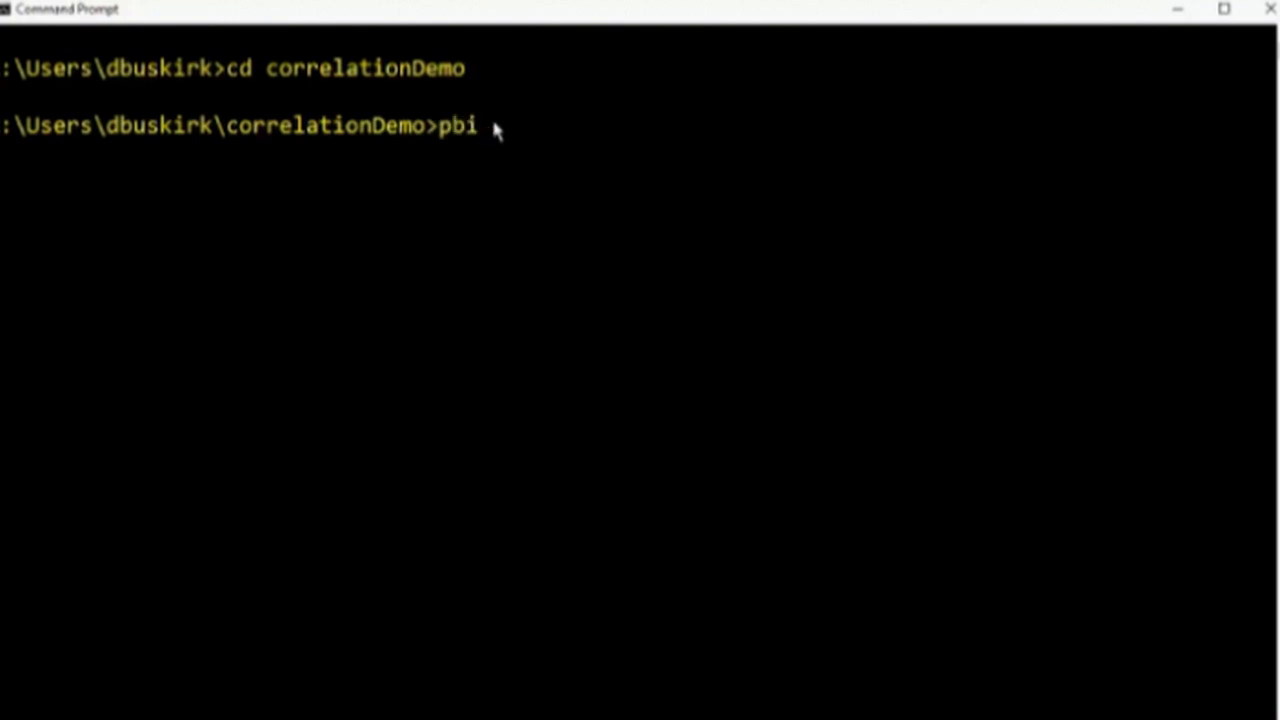
- Run pbiviz package again so the build produces a dist folder
type("viz p")
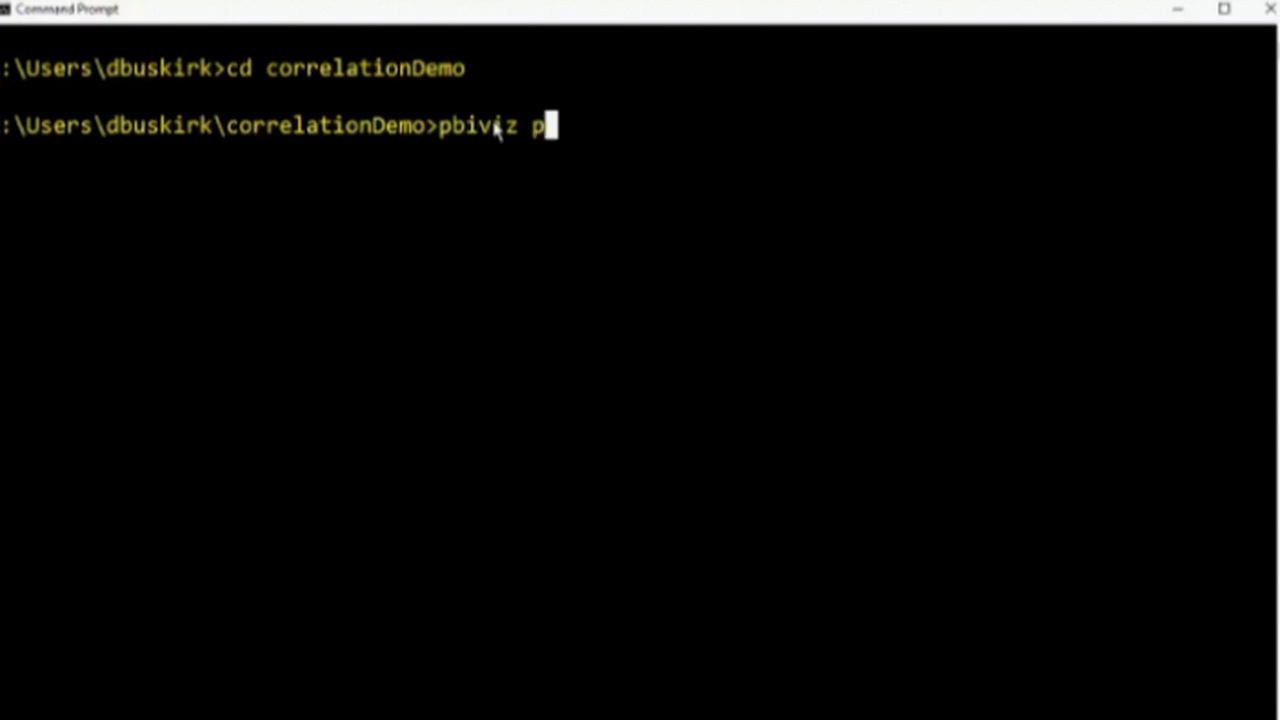
type("ack")
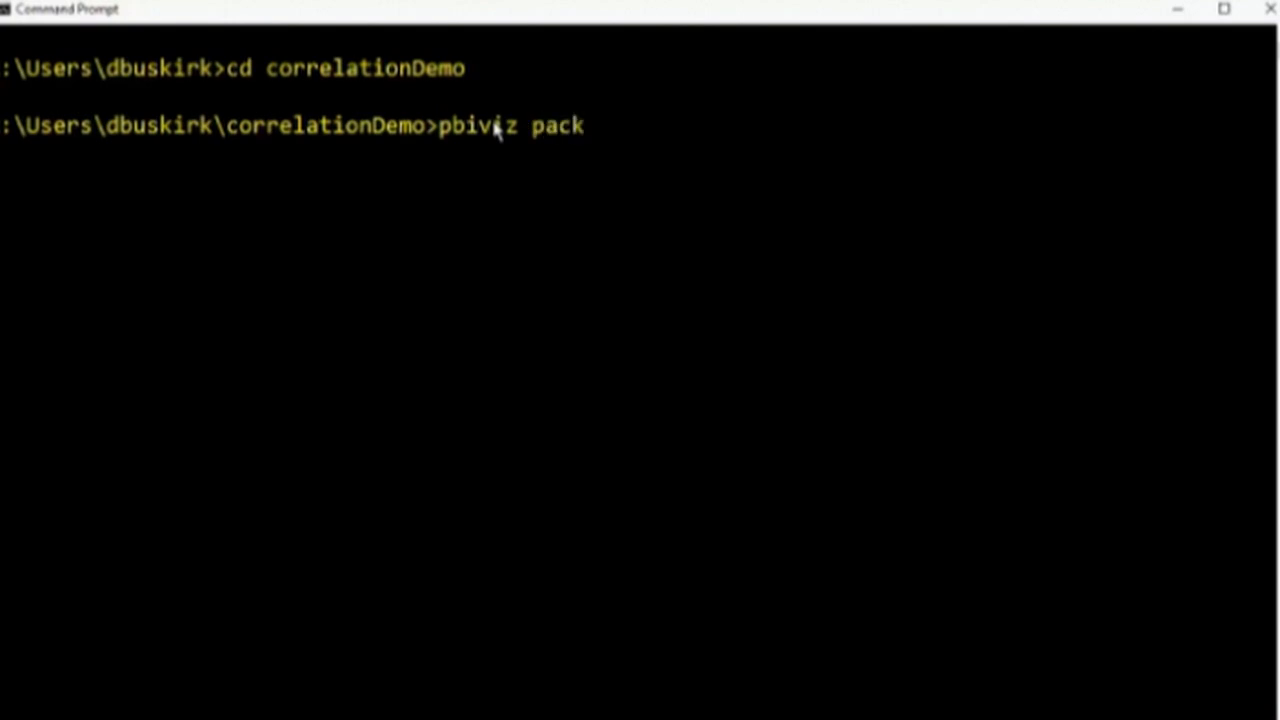
type("age")
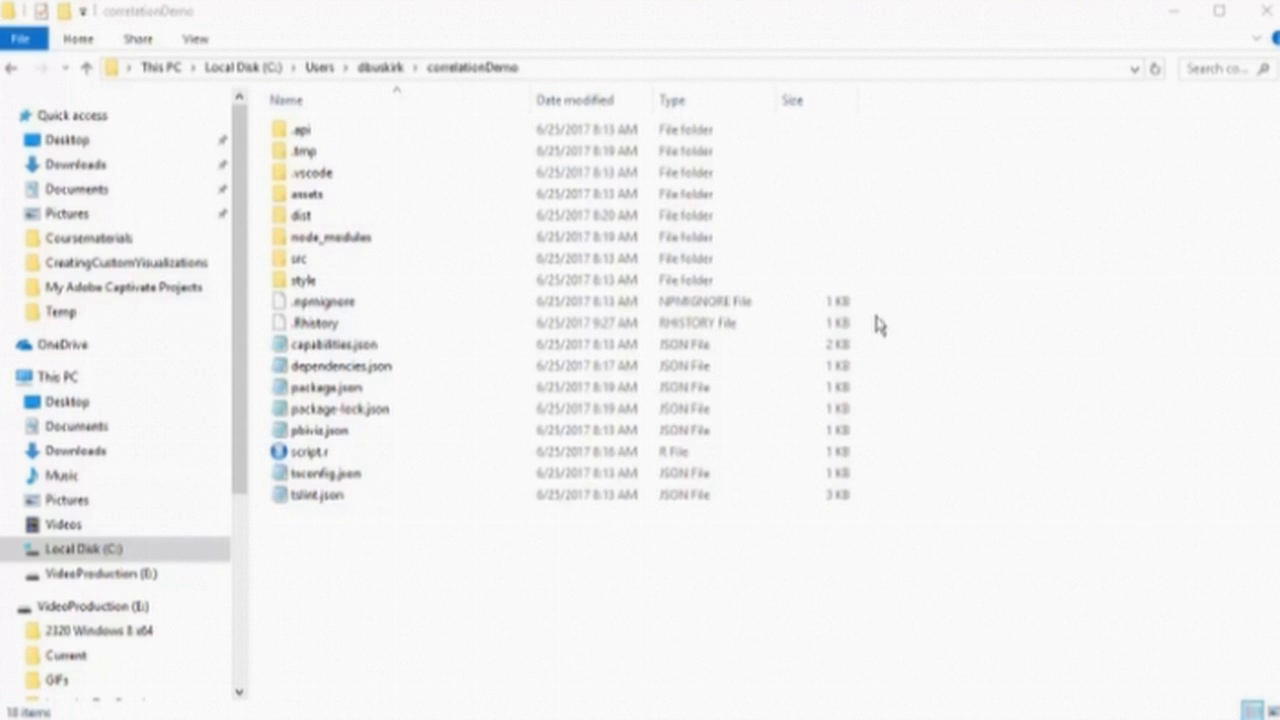
- Enter the dist folder and select the ~12 KB correlationDemo.pbiviz package file
left_click(300, 216)
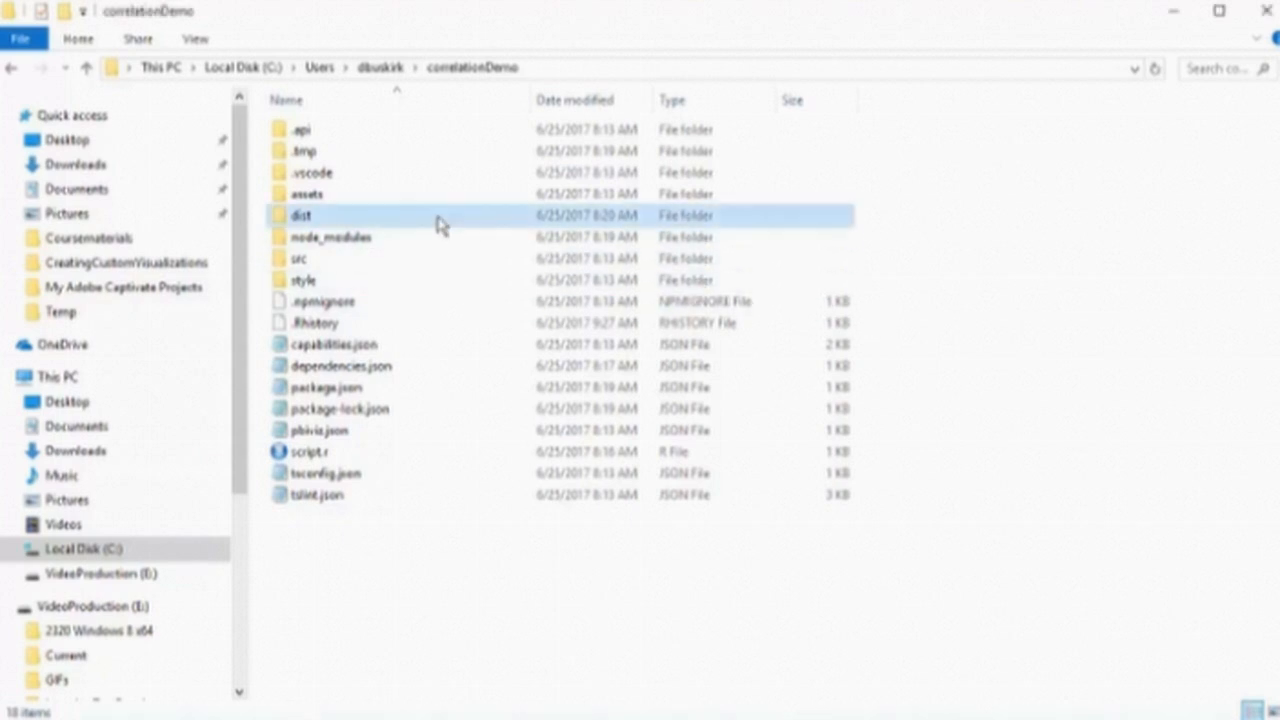
left_click(300, 216)
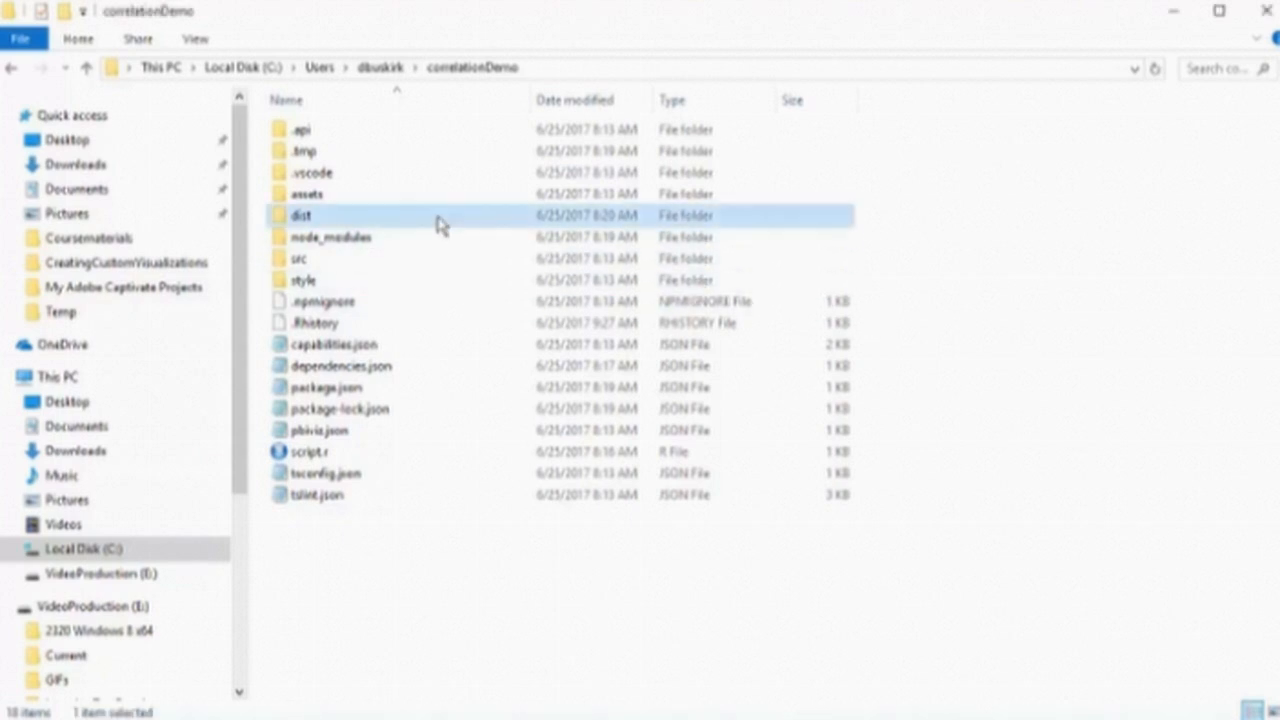
double_click(300, 216)
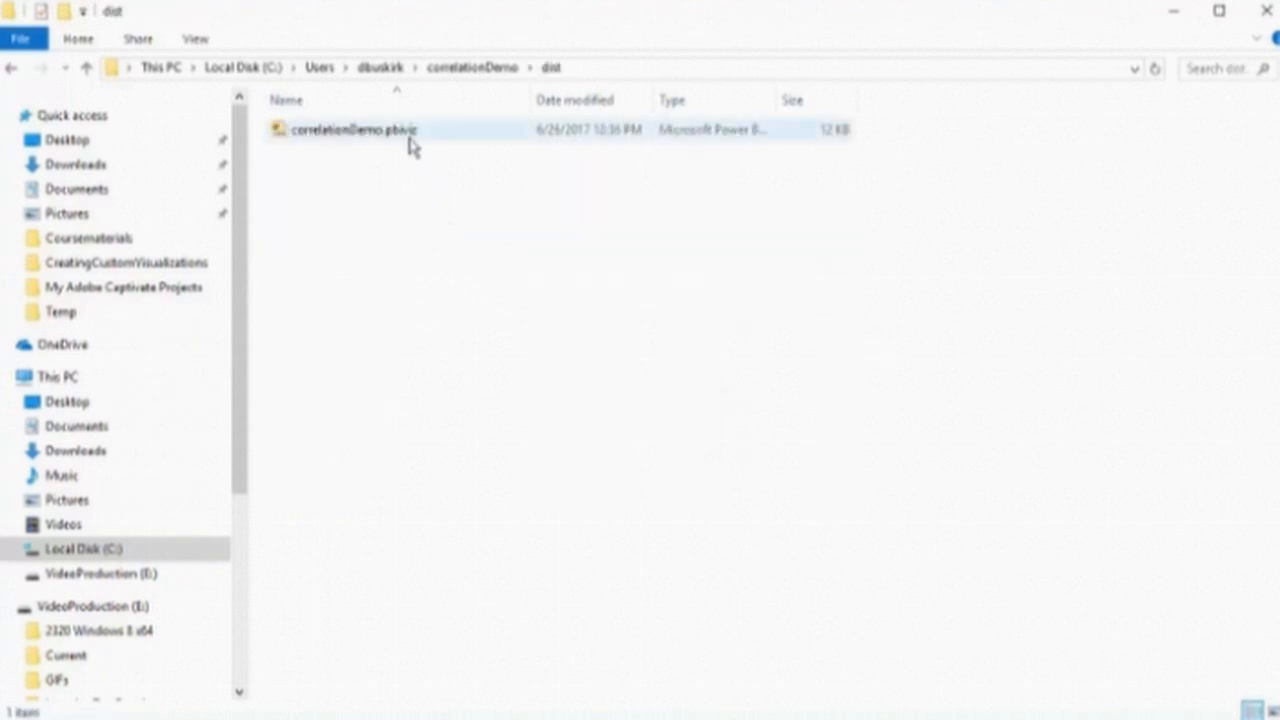
left_click(356, 128)
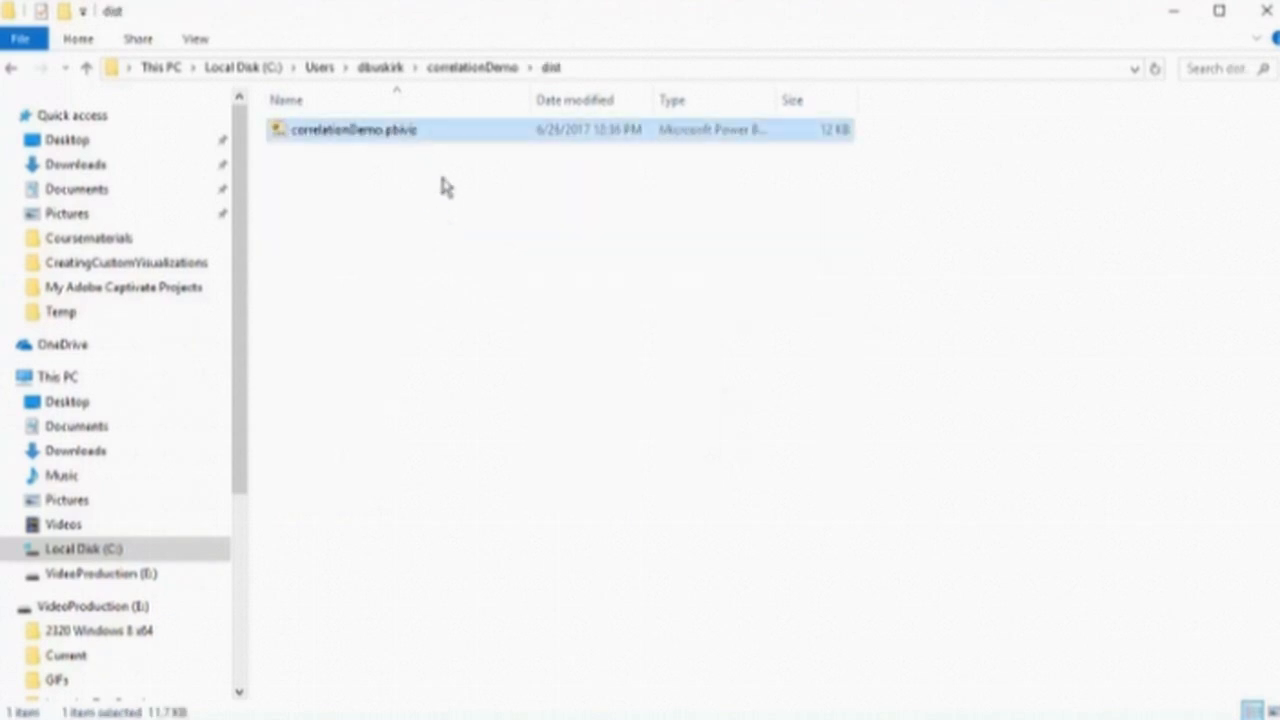